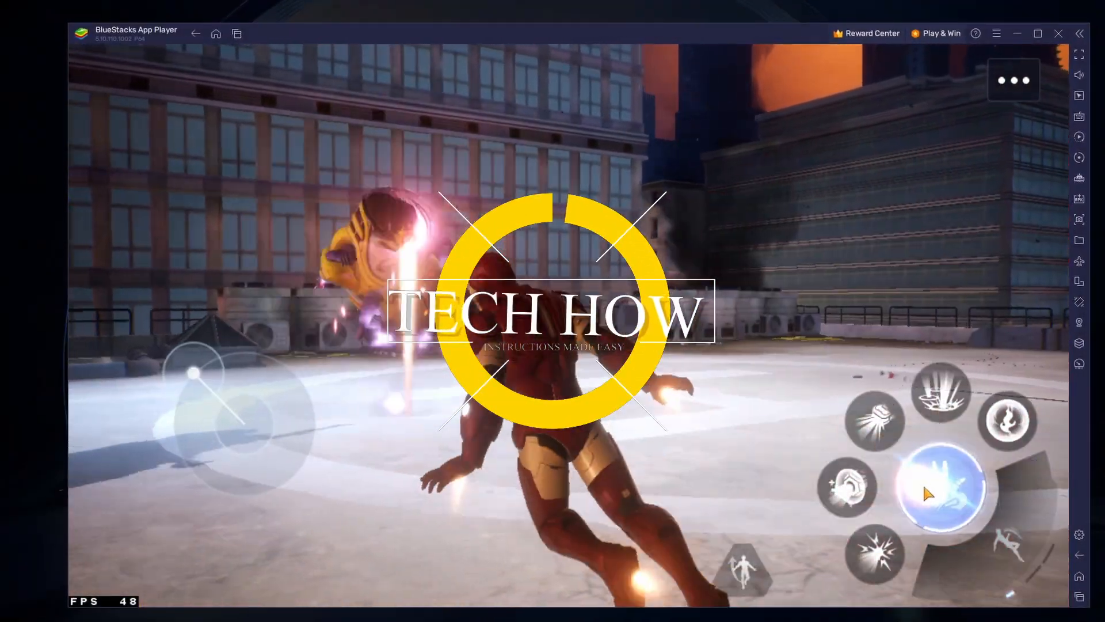
Trigger a special attack on the villain in the running game.
{"action": "left_click", "coordinate": [947, 488]}
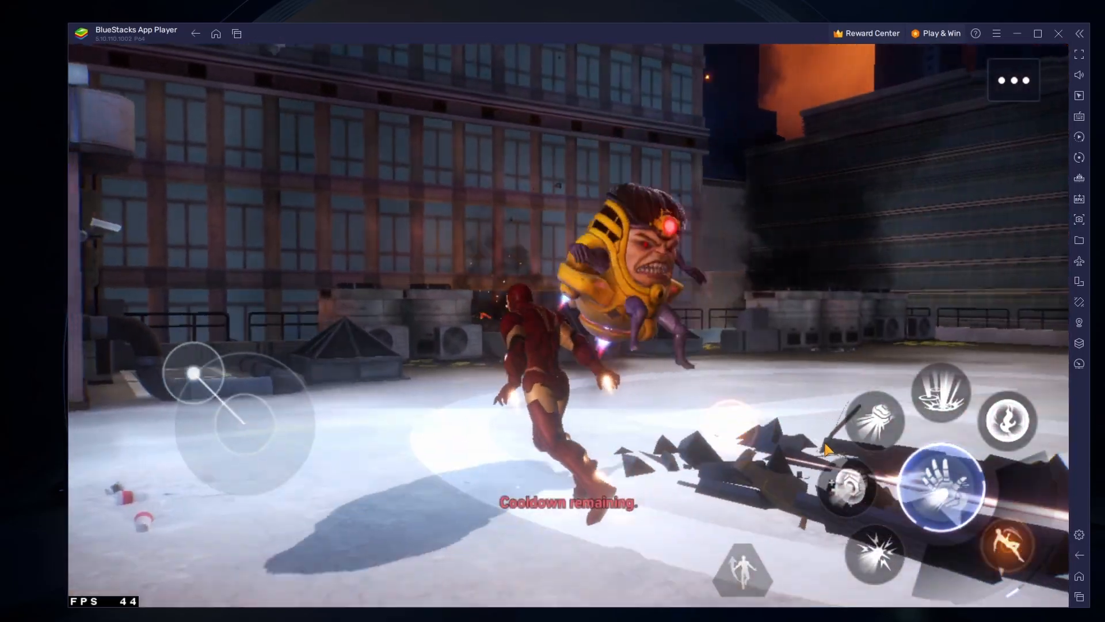
{"action": "left_click", "coordinate": [1010, 422]}
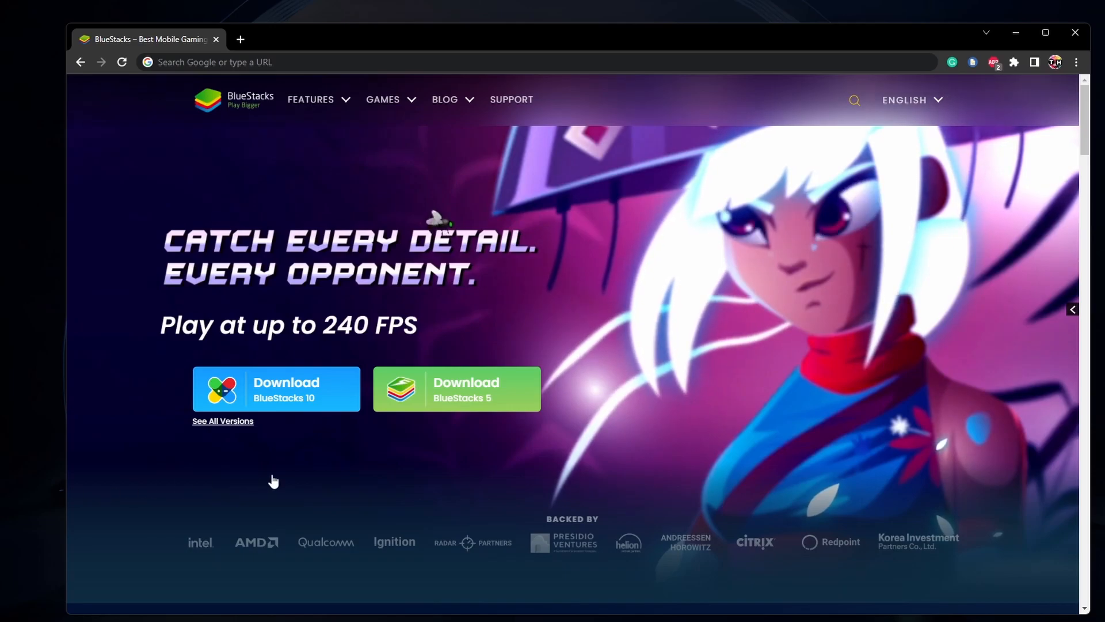
Download BlueStacks 5 from bluestacks.com and launch the downloaded installer.
{"action": "left_click", "coordinate": [456, 387]}
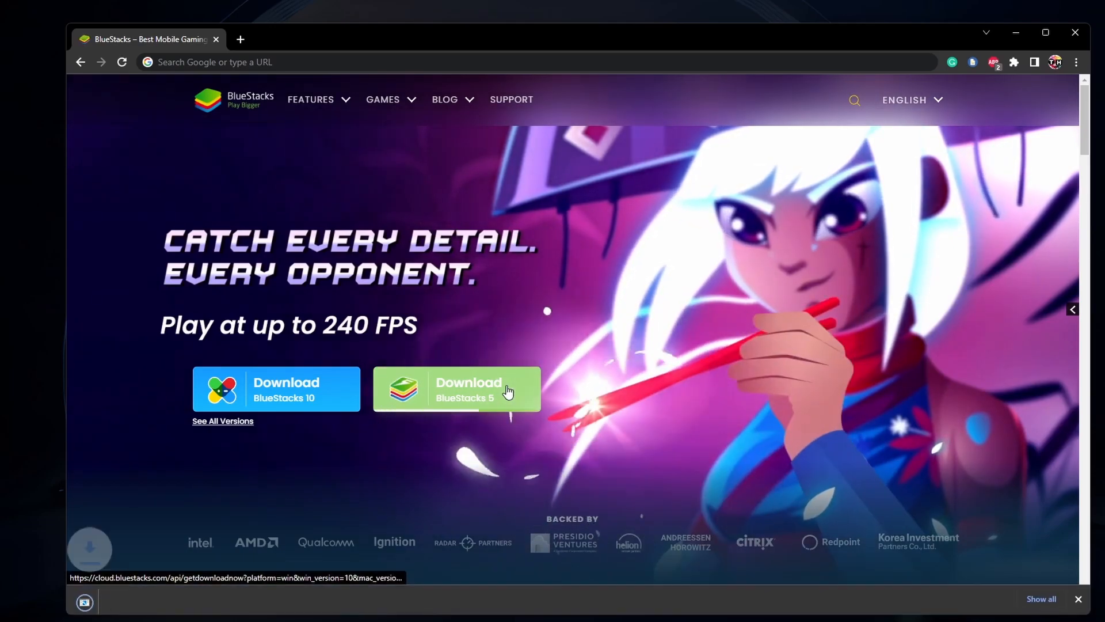
{"action": "left_click", "coordinate": [456, 388]}
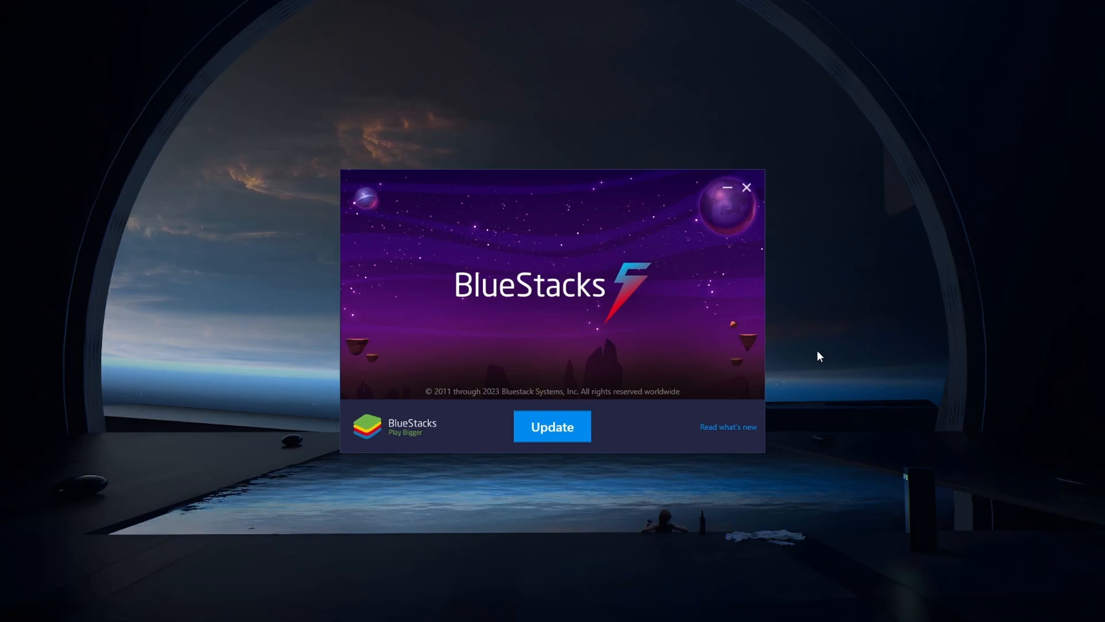
{"action": "mouse_move", "coordinate": [739, 361]}
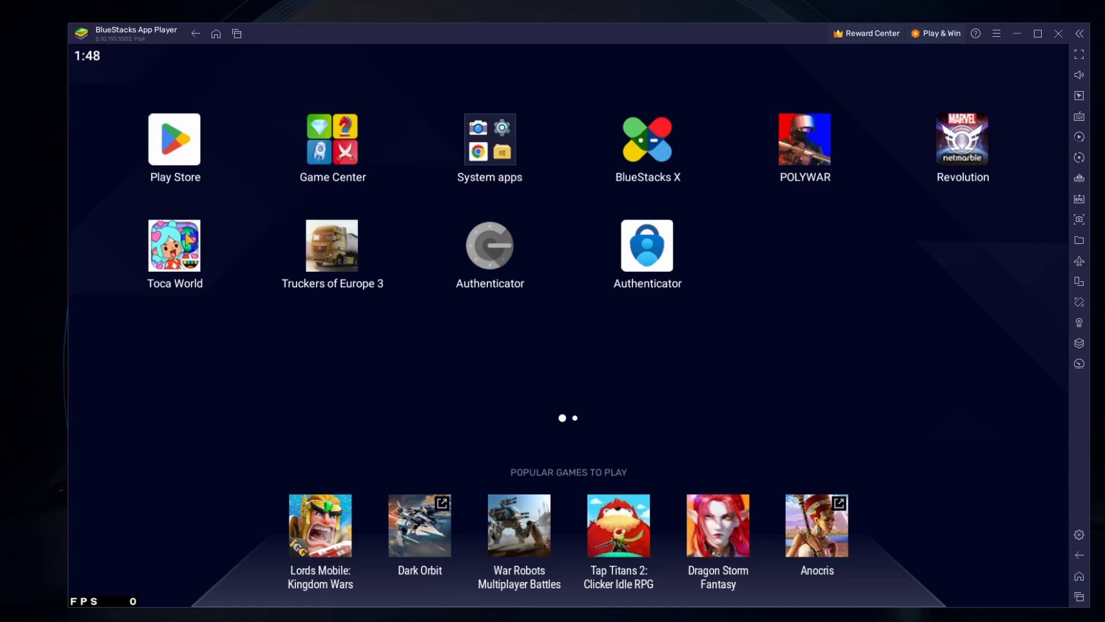
{"action": "left_click", "coordinate": [174, 139]}
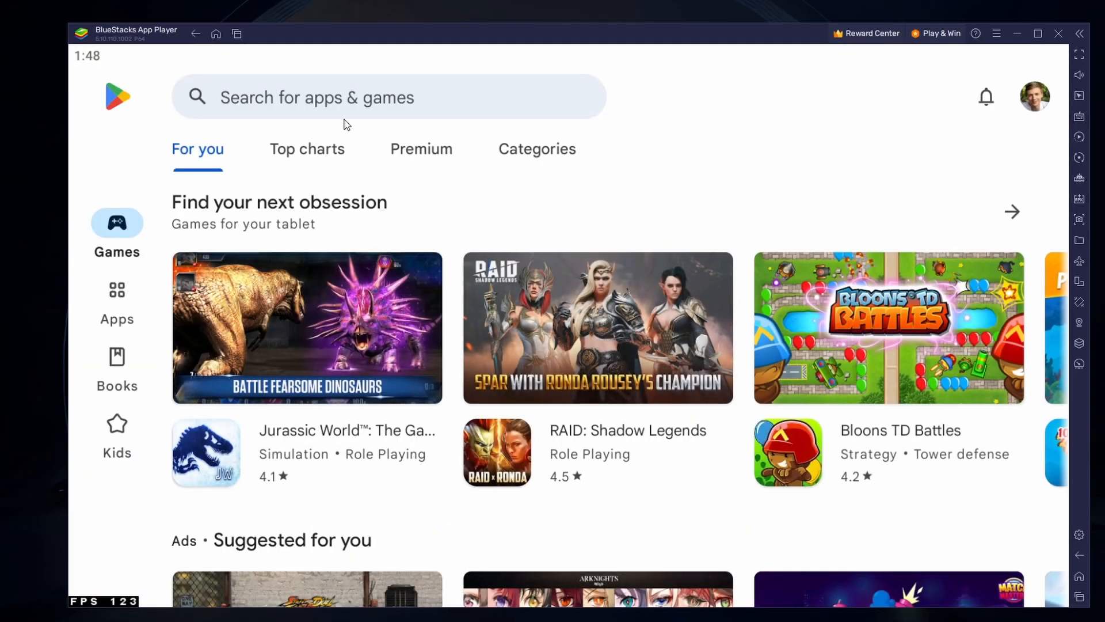
{"action": "type", "text": "marvel"}
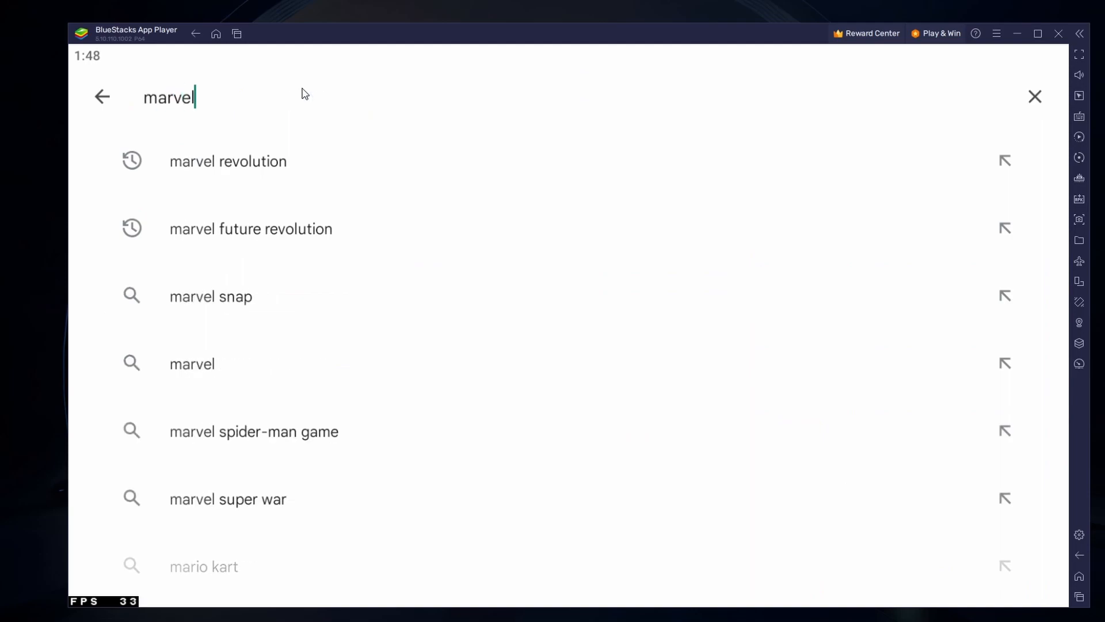
{"action": "left_click", "coordinate": [249, 228]}
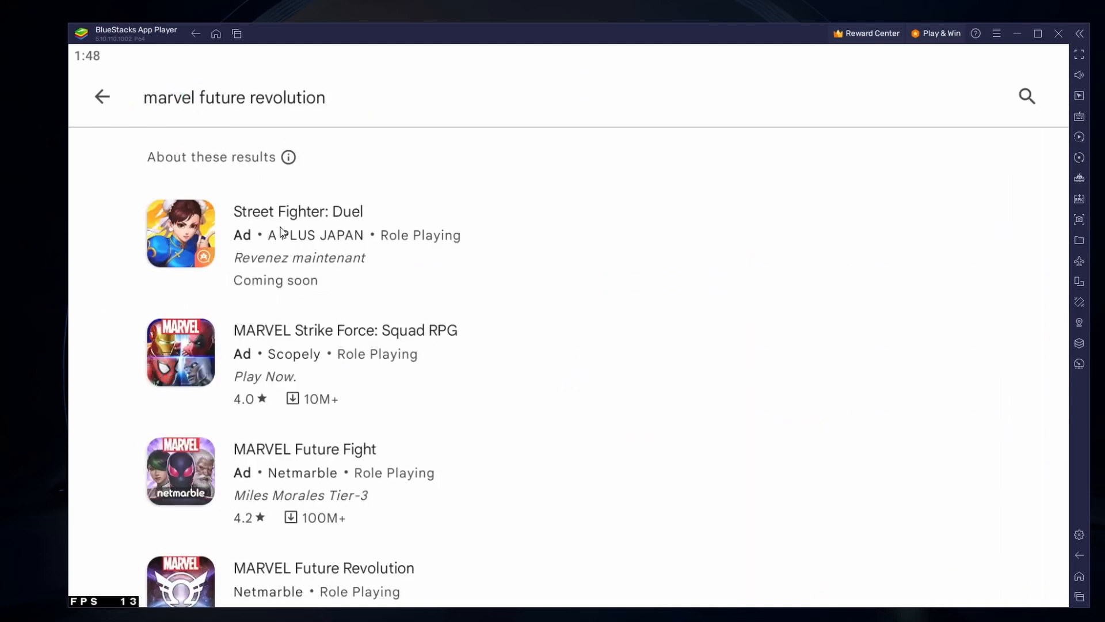
{"action": "scroll", "scroll_direction": "down", "scroll_amount": 3}
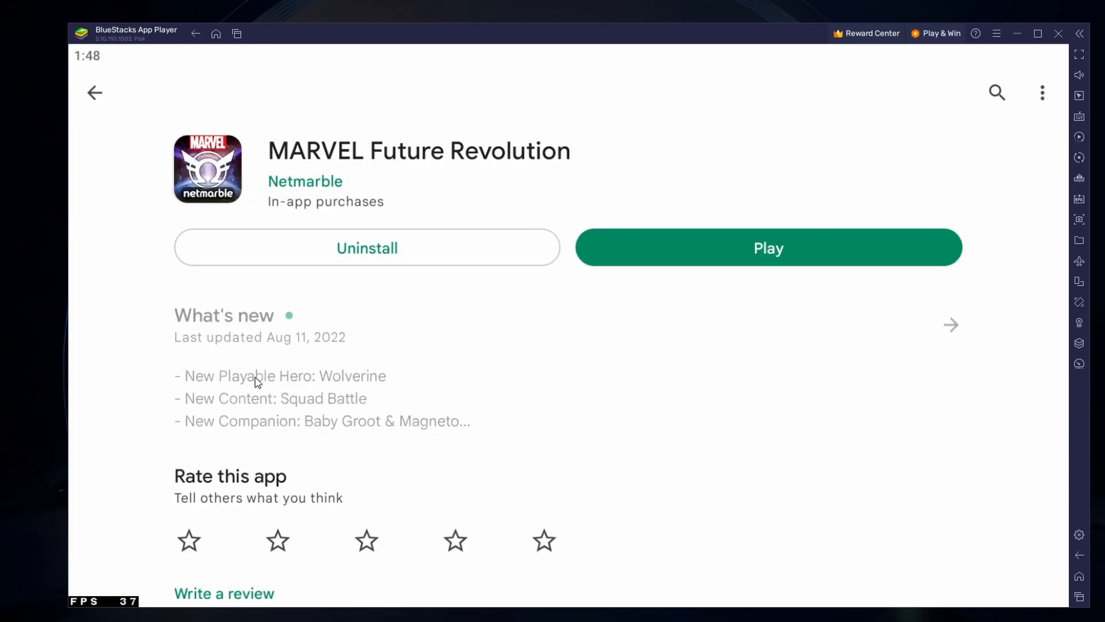
{"action": "scroll", "scroll_direction": "down", "scroll_amount": 3}
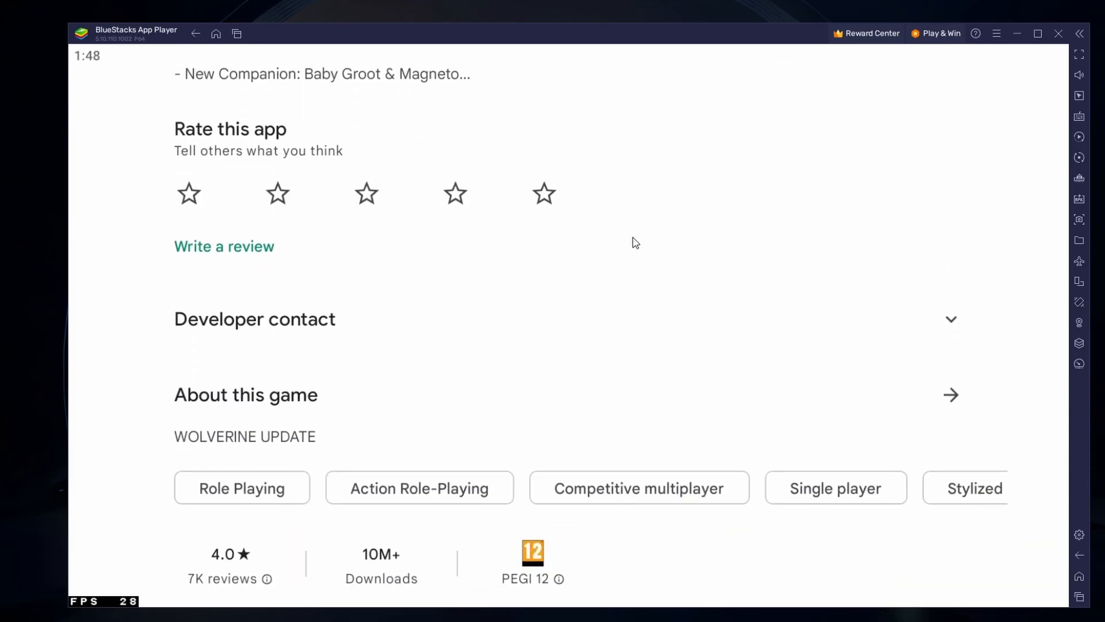
{"action": "scroll", "scroll_direction": "down", "scroll_amount": 3}
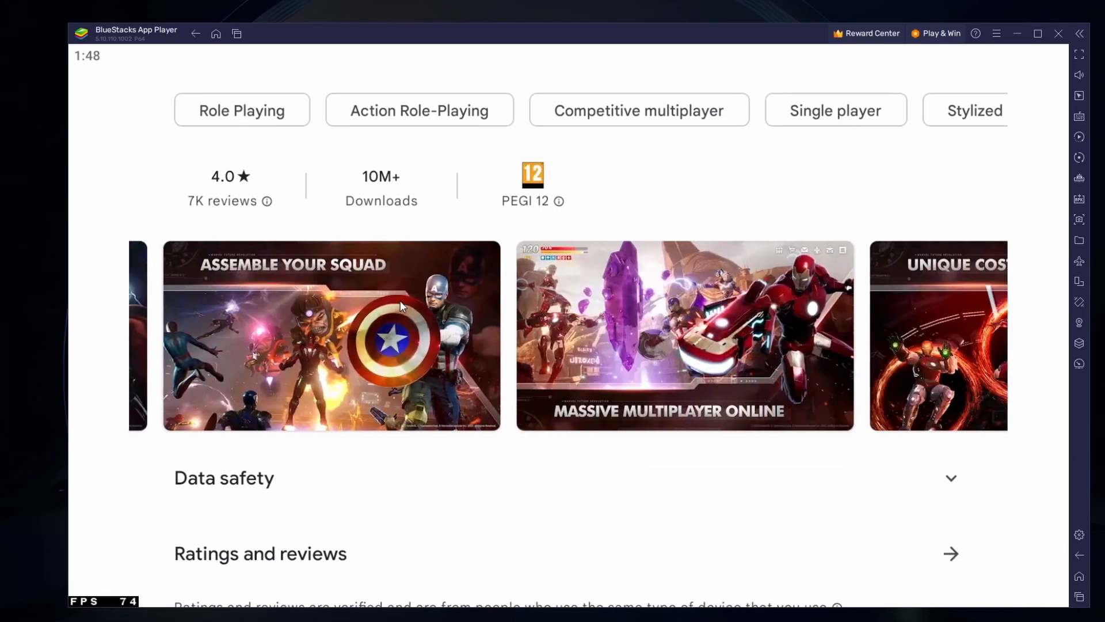
{"action": "scroll", "scroll_direction": "up", "scroll_amount": 3}
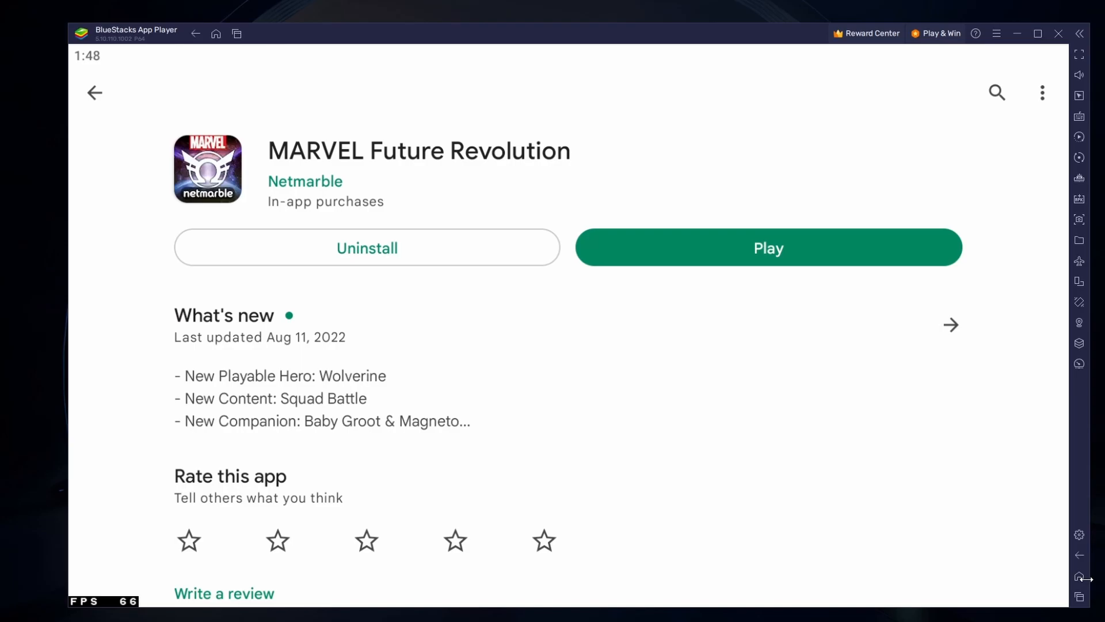
{"action": "left_click", "coordinate": [1080, 578]}
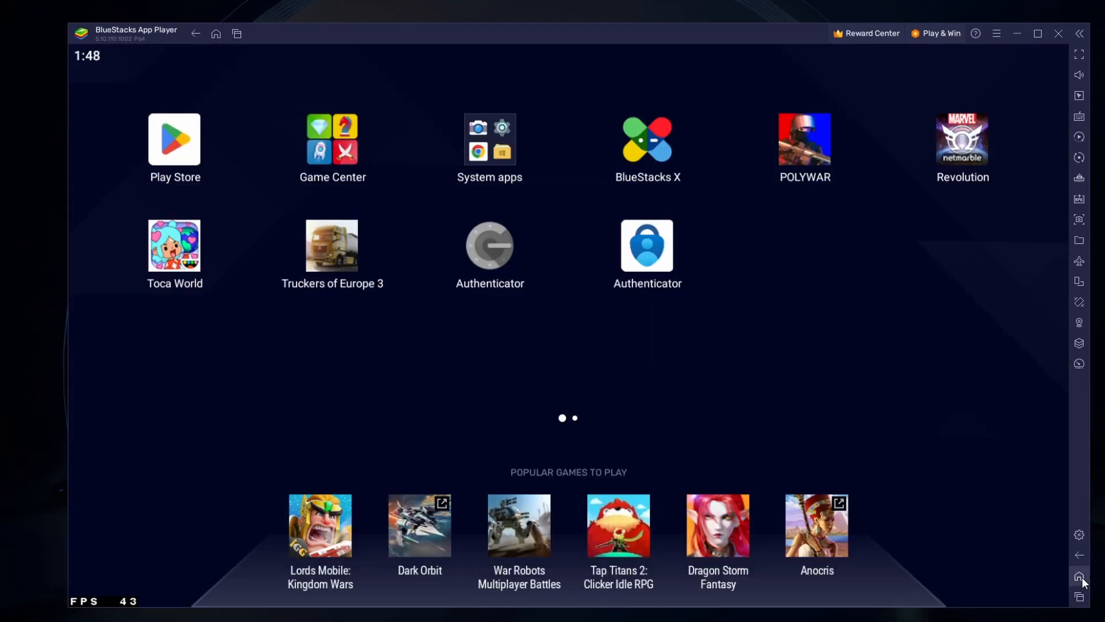
{"action": "mouse_move", "coordinate": [1052, 554]}
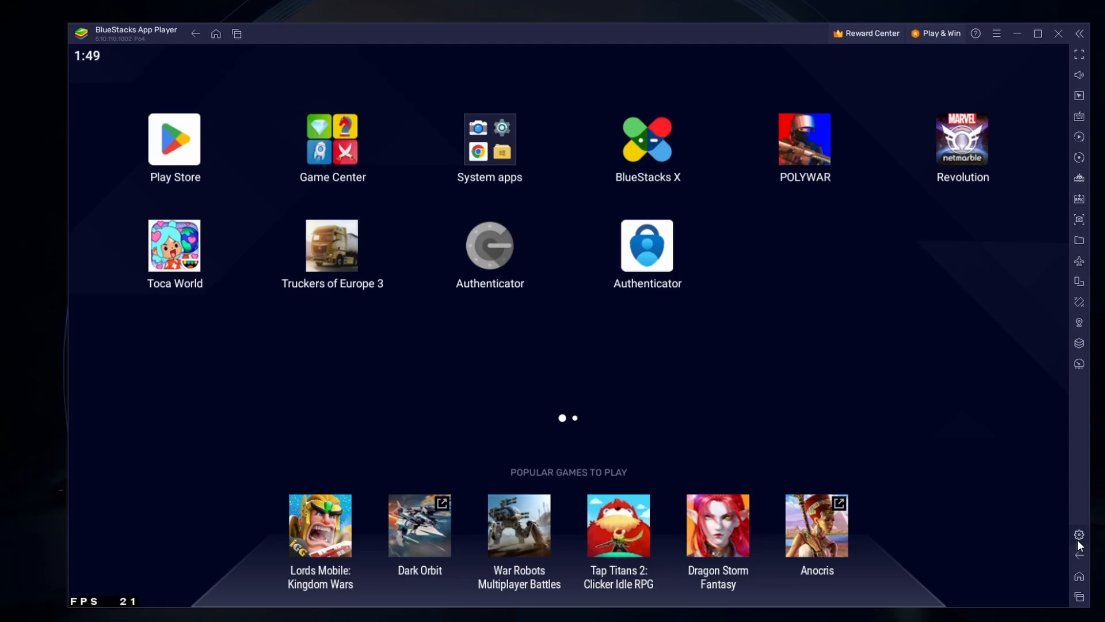
Review Performance settings, confirming High CPU allocation and keeping Balanced performance mode.
{"action": "left_click", "coordinate": [1081, 535]}
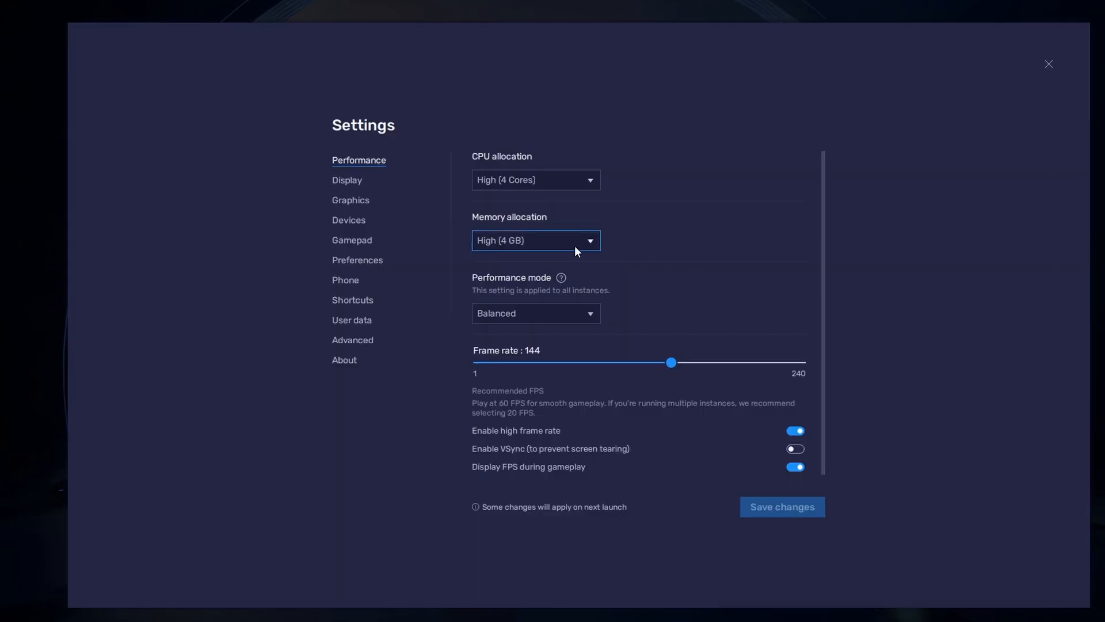
{"action": "mouse_move", "coordinate": [368, 170]}
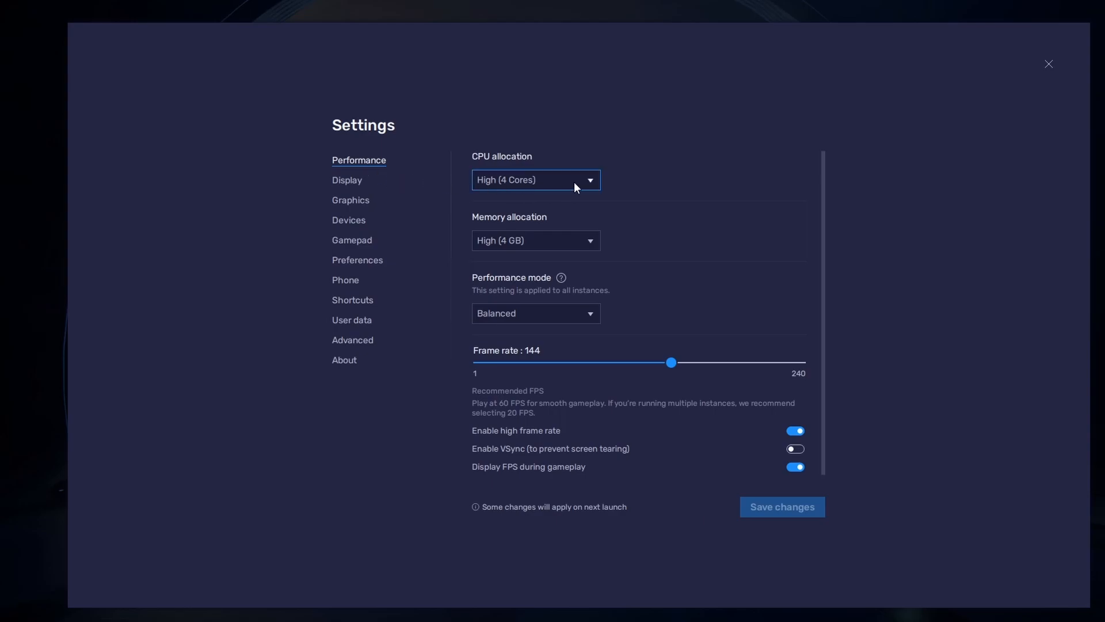
{"action": "left_click", "coordinate": [534, 179]}
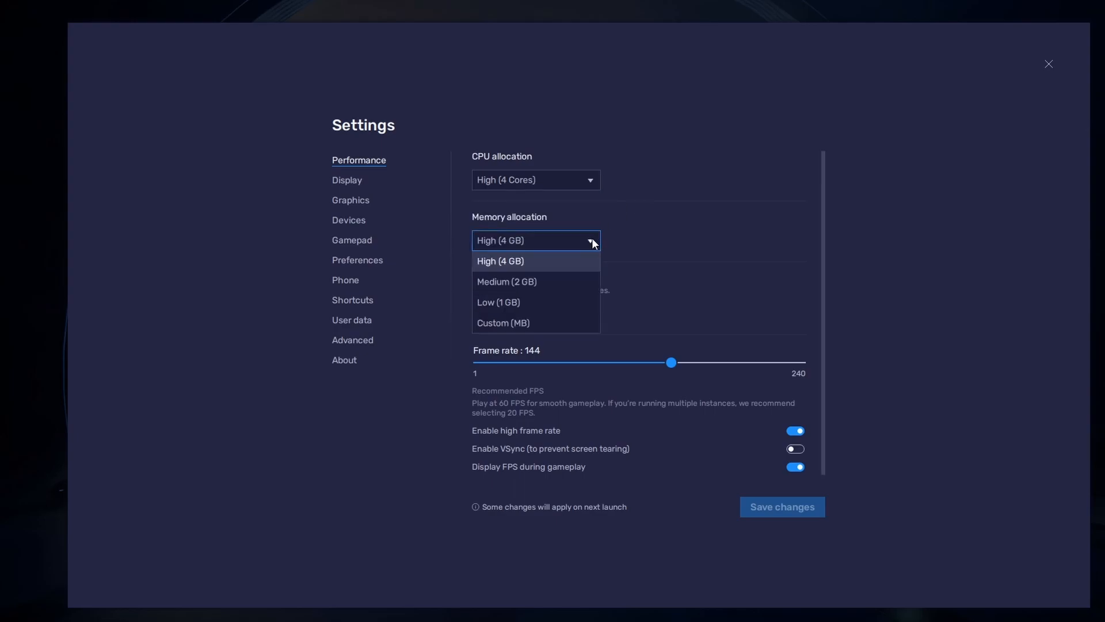
{"action": "mouse_move", "coordinate": [574, 270]}
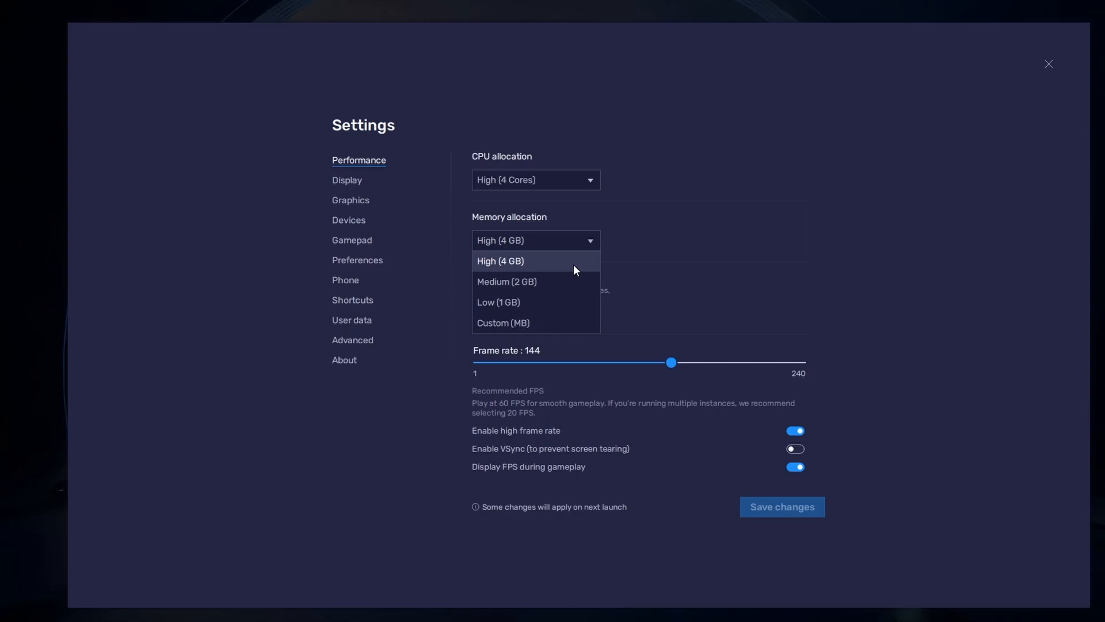
{"action": "mouse_move", "coordinate": [497, 303]}
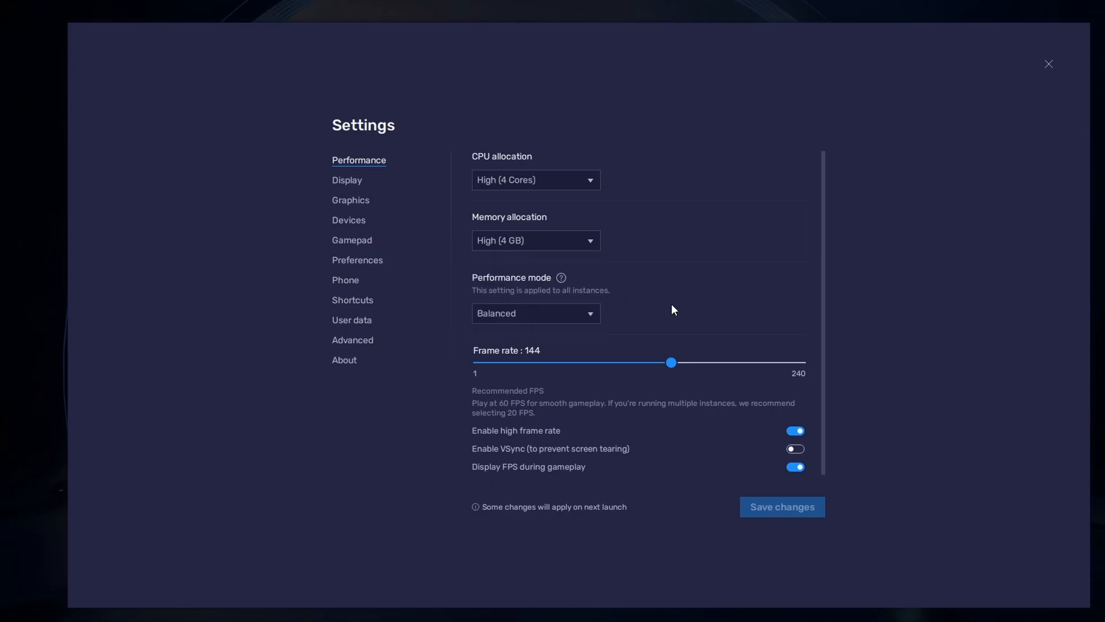
{"action": "left_click", "coordinate": [534, 313]}
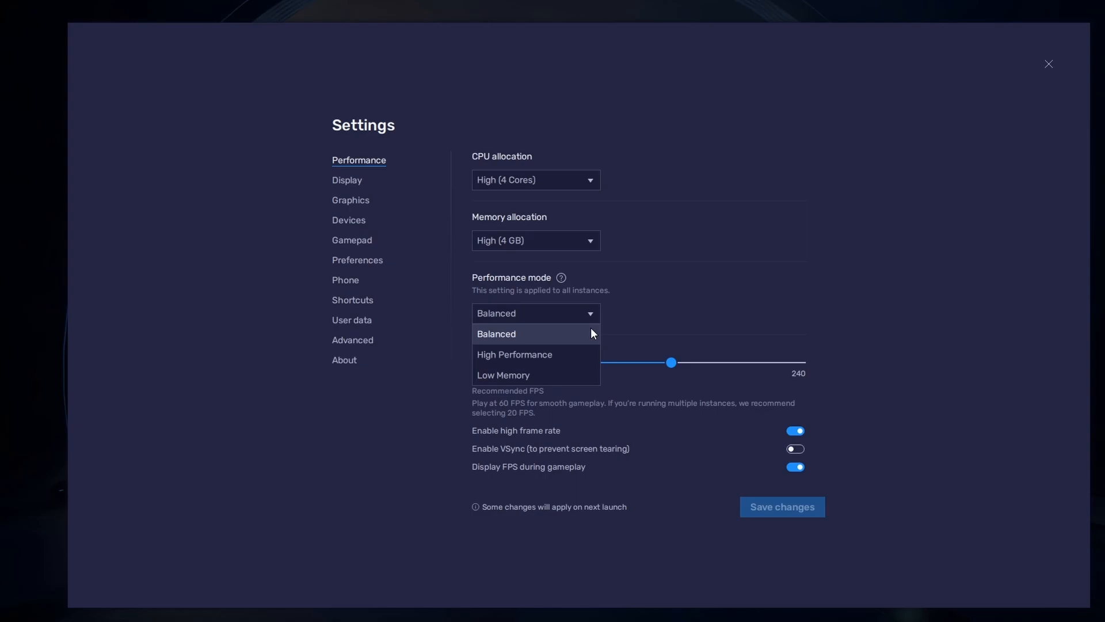
{"action": "mouse_move", "coordinate": [649, 312]}
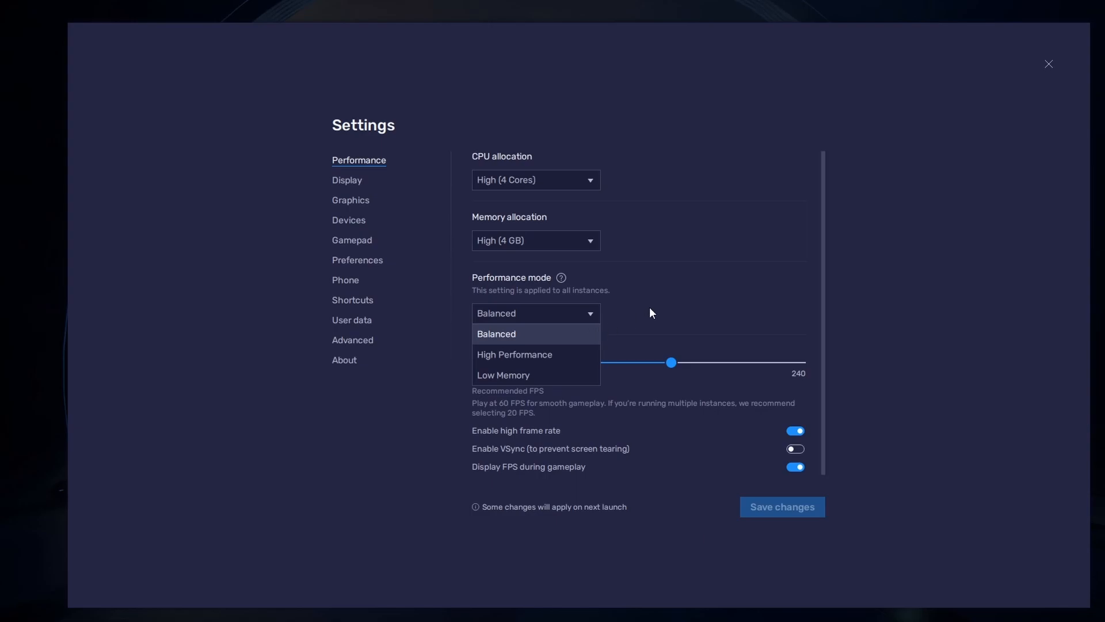
{"action": "left_click", "coordinate": [495, 334]}
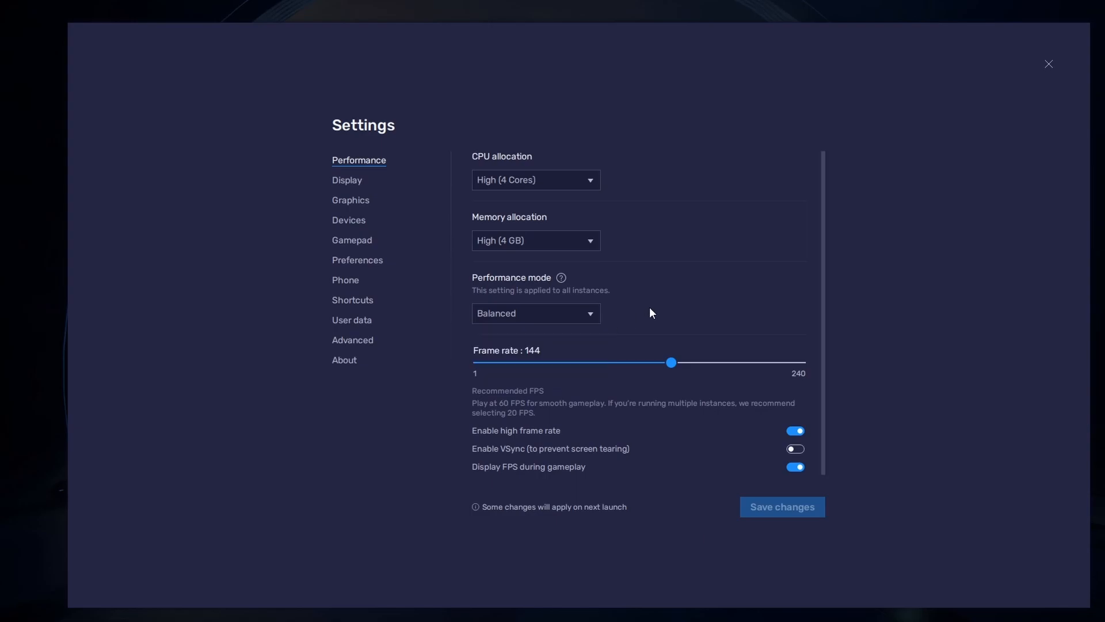
{"action": "mouse_move", "coordinate": [641, 319]}
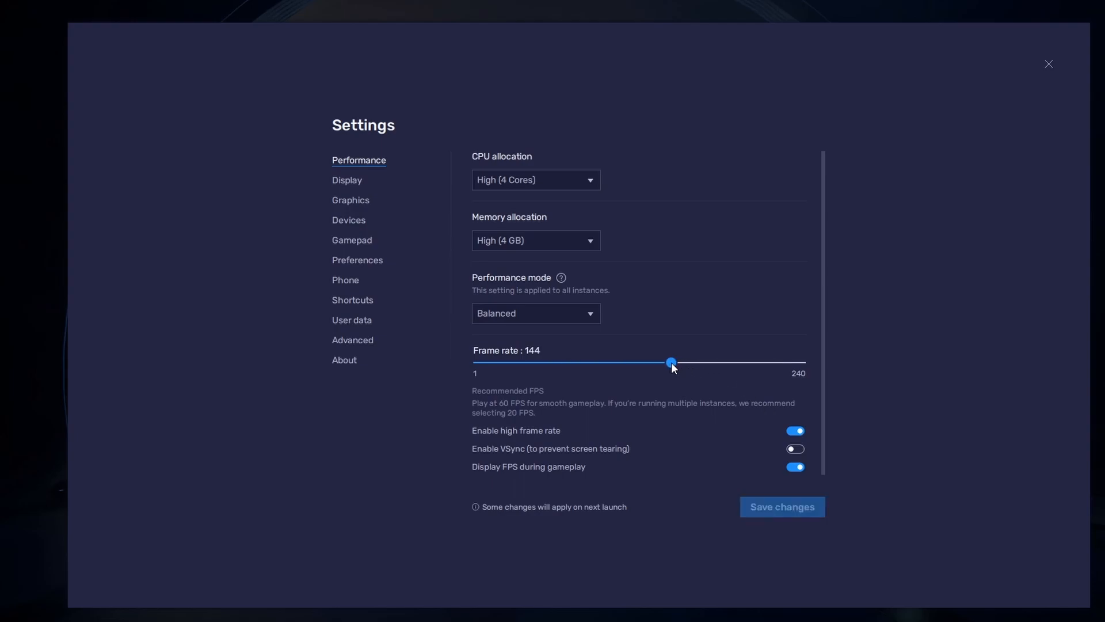
{"action": "mouse_move", "coordinate": [196, 381]}
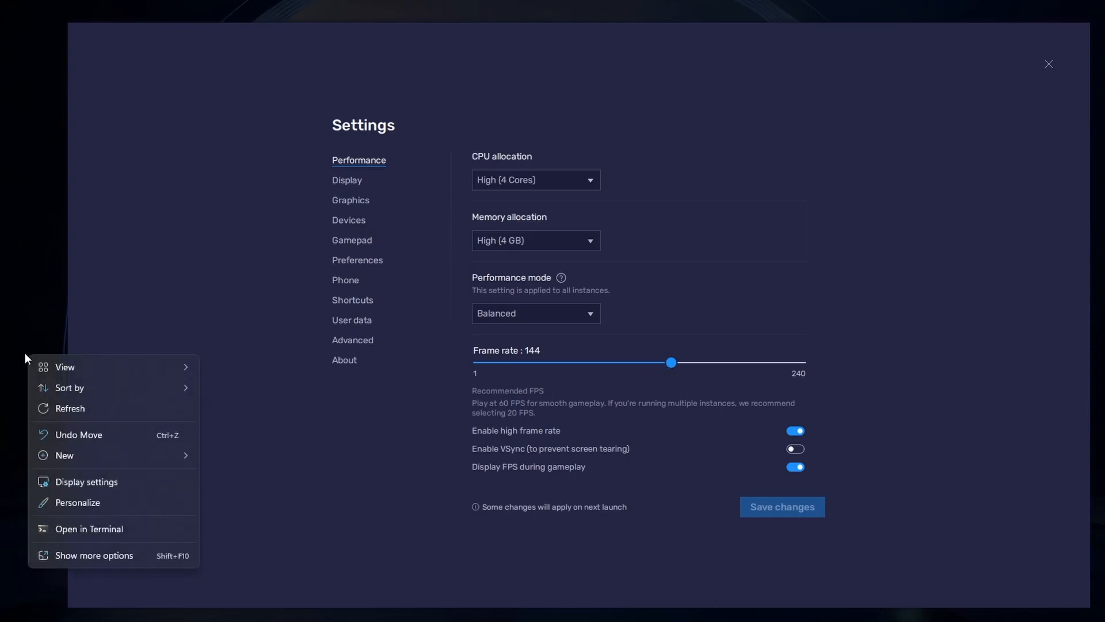
{"action": "left_click", "coordinate": [283, 428]}
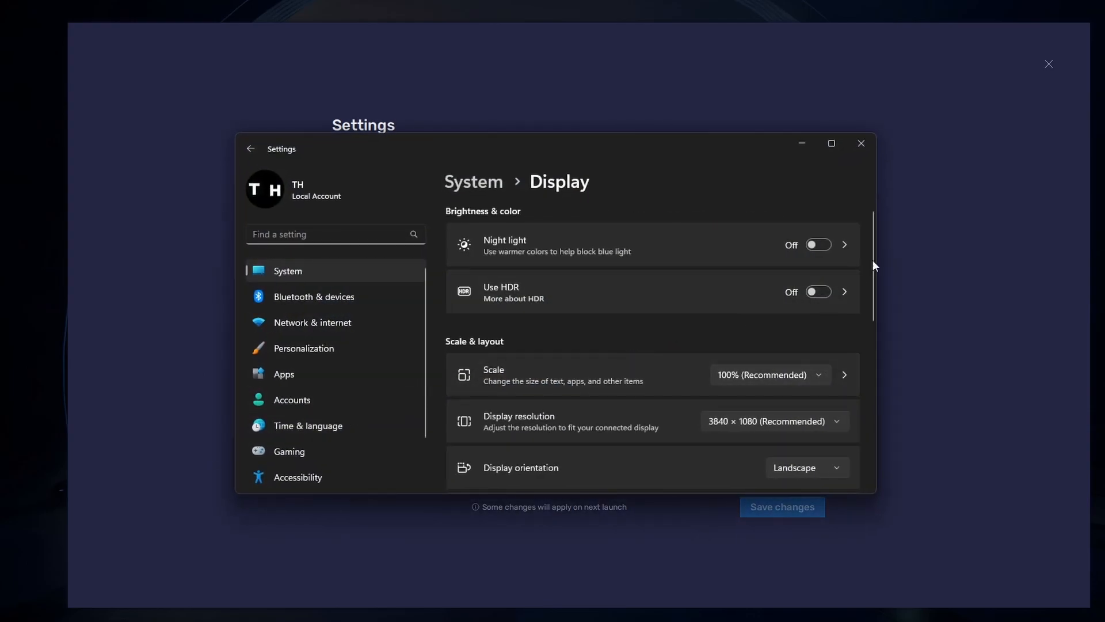
{"action": "scroll", "scroll_direction": "down", "scroll_amount": 3}
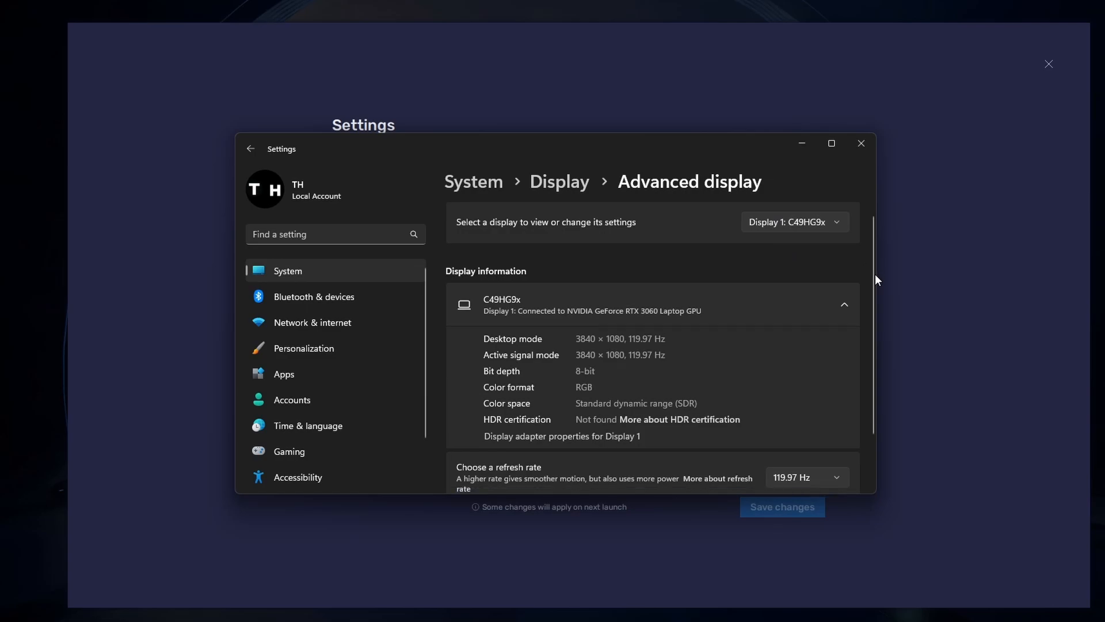
{"action": "left_click", "coordinate": [806, 476]}
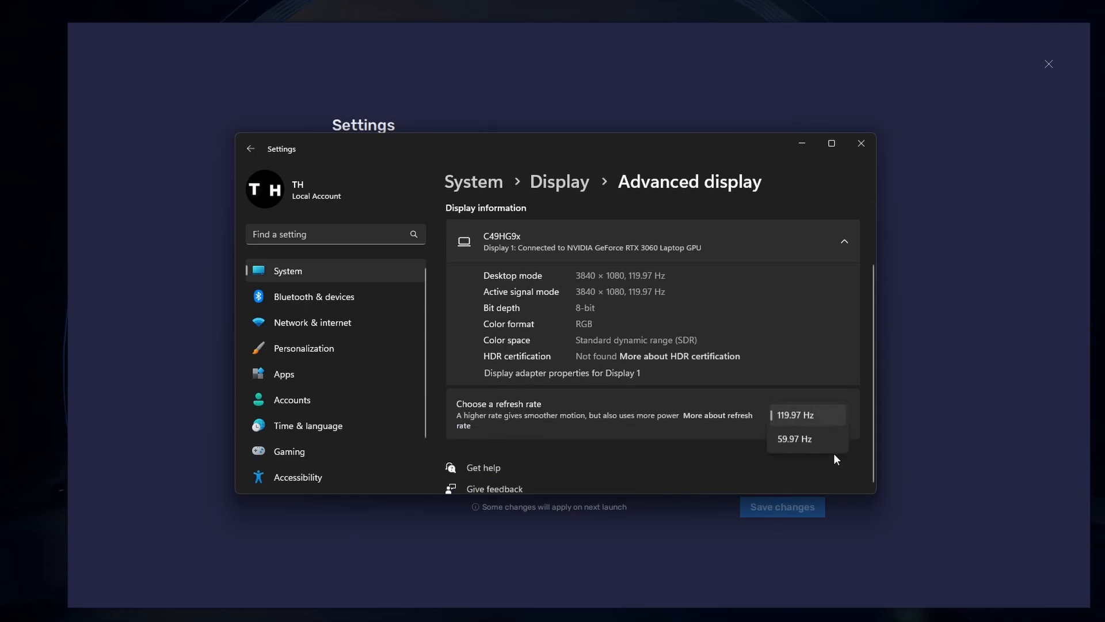
{"action": "mouse_move", "coordinate": [836, 432]}
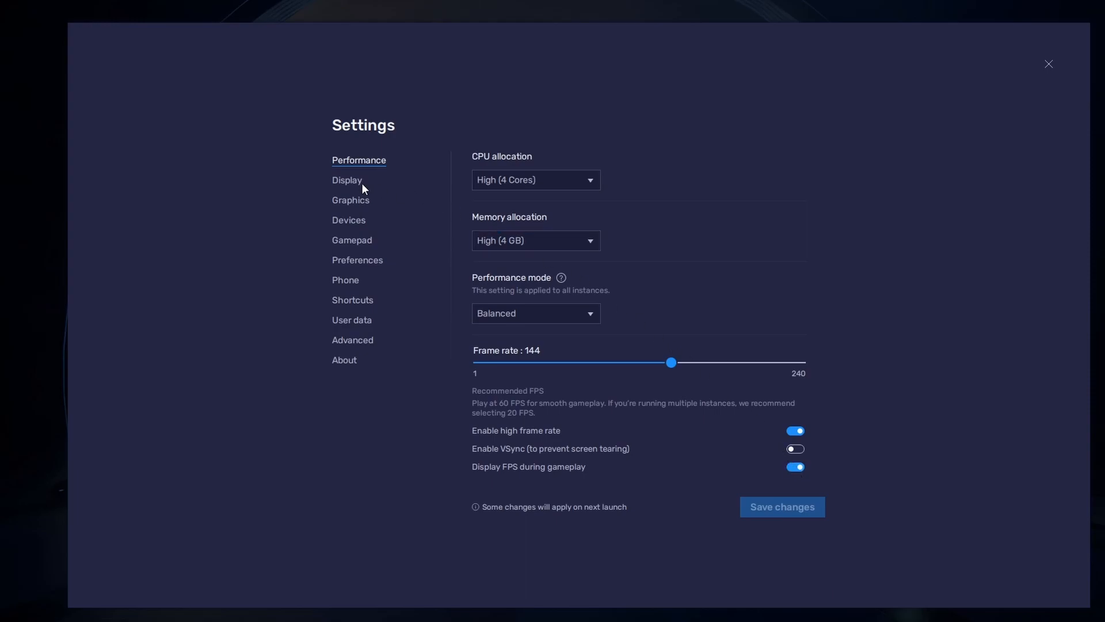
In Display settings try 1280 x 720, settle on landscape 1600 x 900, and close Settings.
{"action": "left_click", "coordinate": [347, 181]}
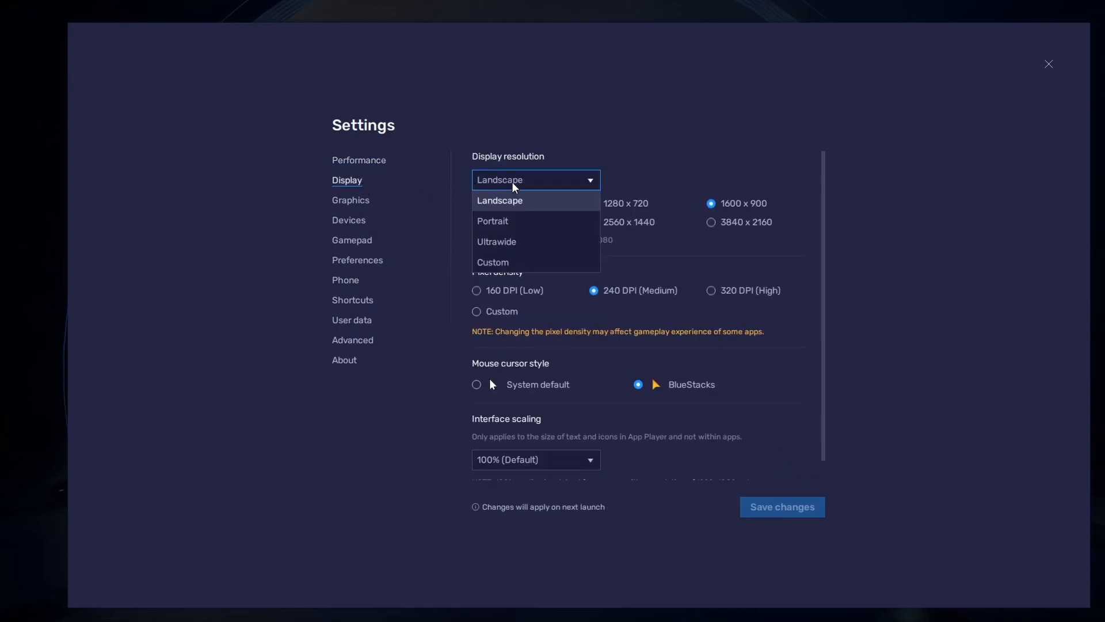
{"action": "left_click", "coordinate": [498, 200]}
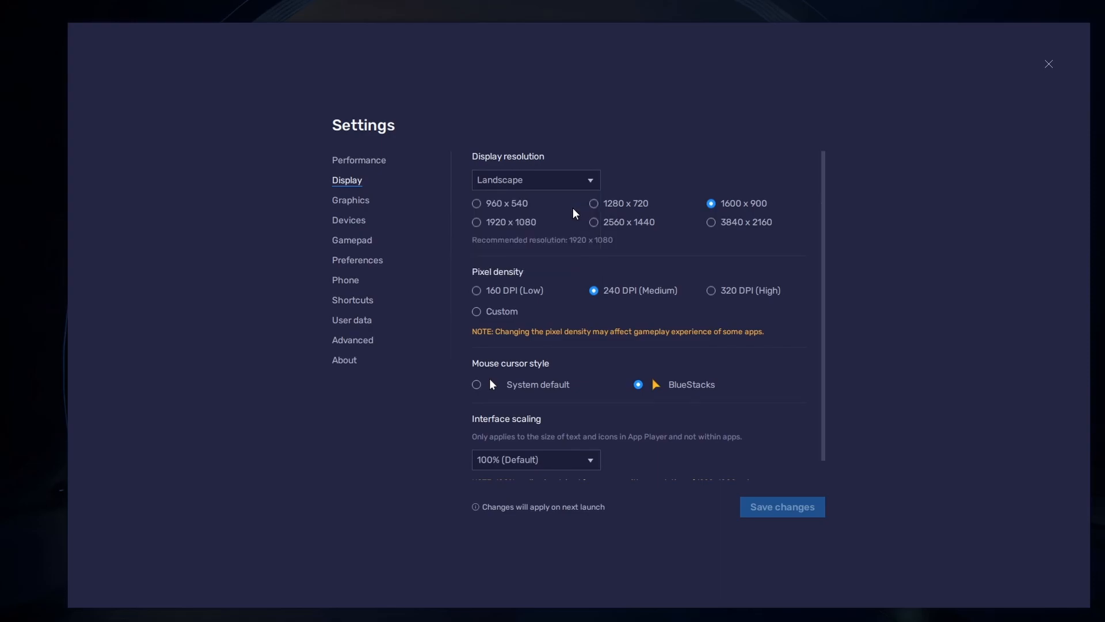
{"action": "left_click", "coordinate": [594, 204]}
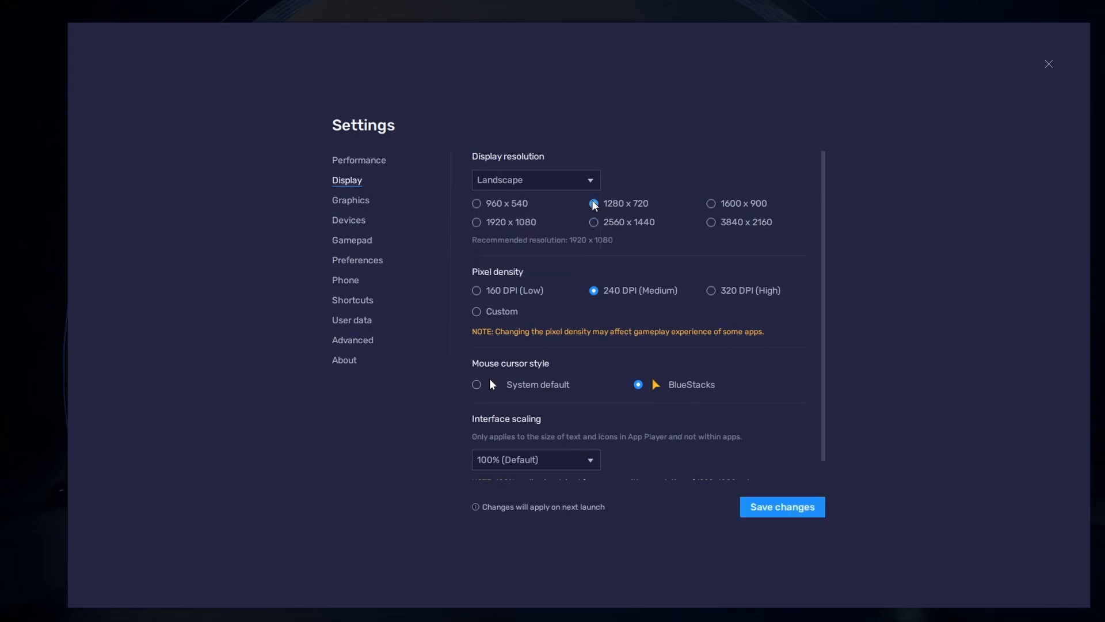
{"action": "left_click", "coordinate": [710, 204]}
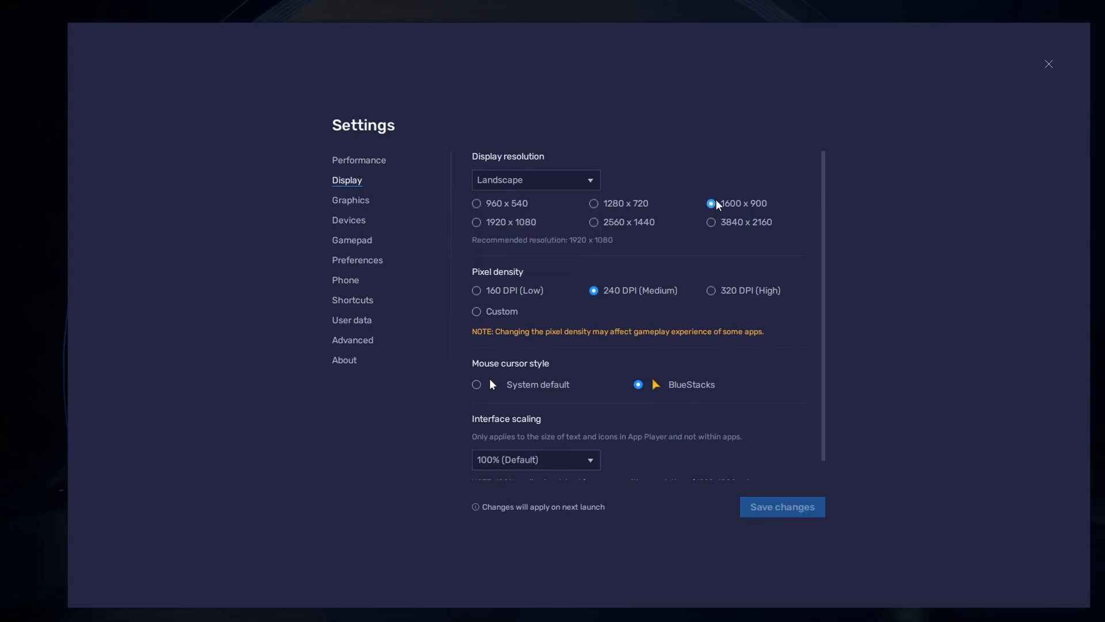
{"action": "mouse_move", "coordinate": [956, 120]}
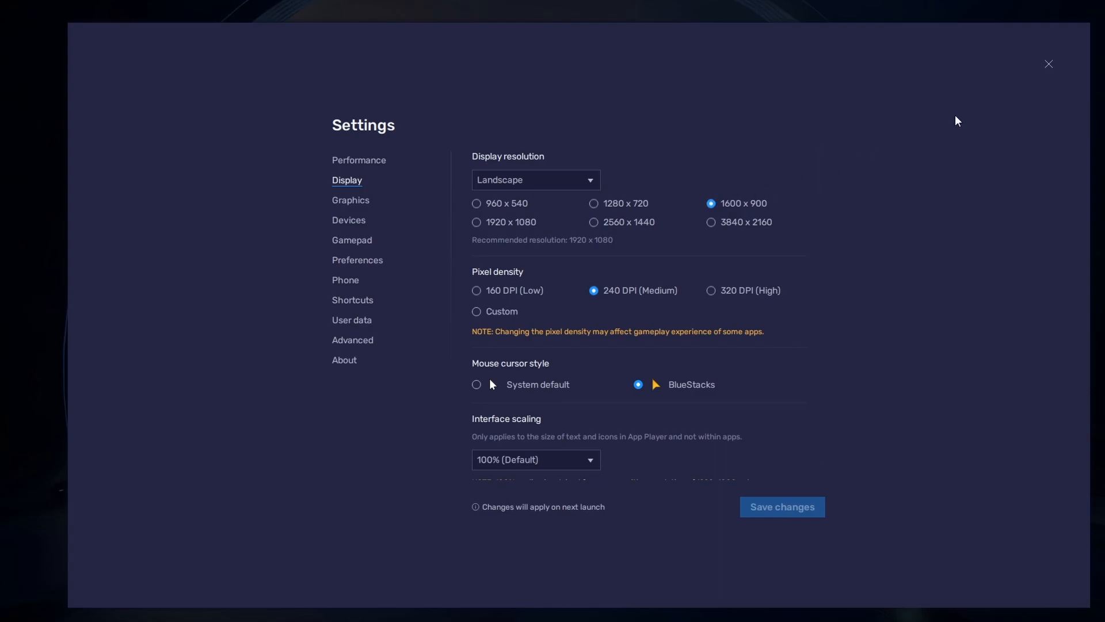
{"action": "left_click", "coordinate": [1047, 64]}
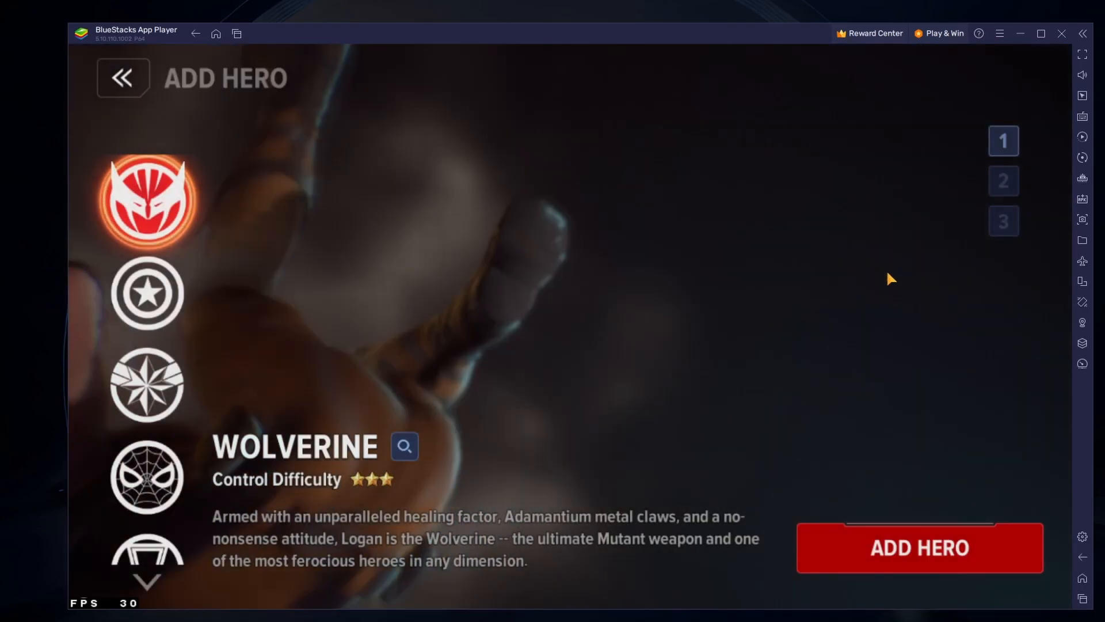
{"action": "left_click", "coordinate": [1082, 118]}
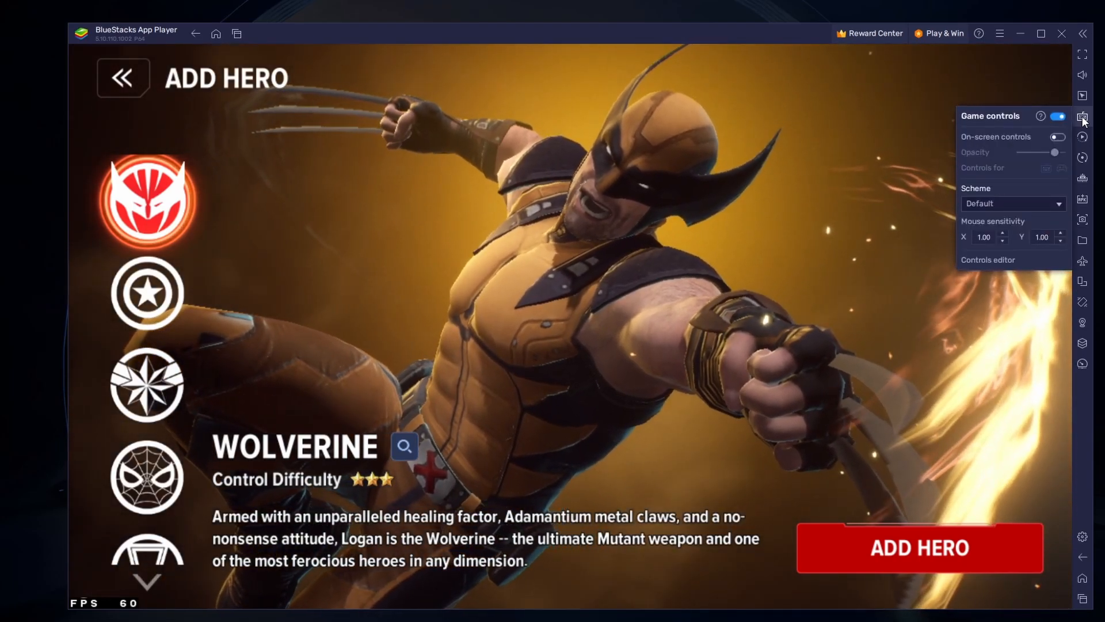
{"action": "left_click", "coordinate": [1056, 137]}
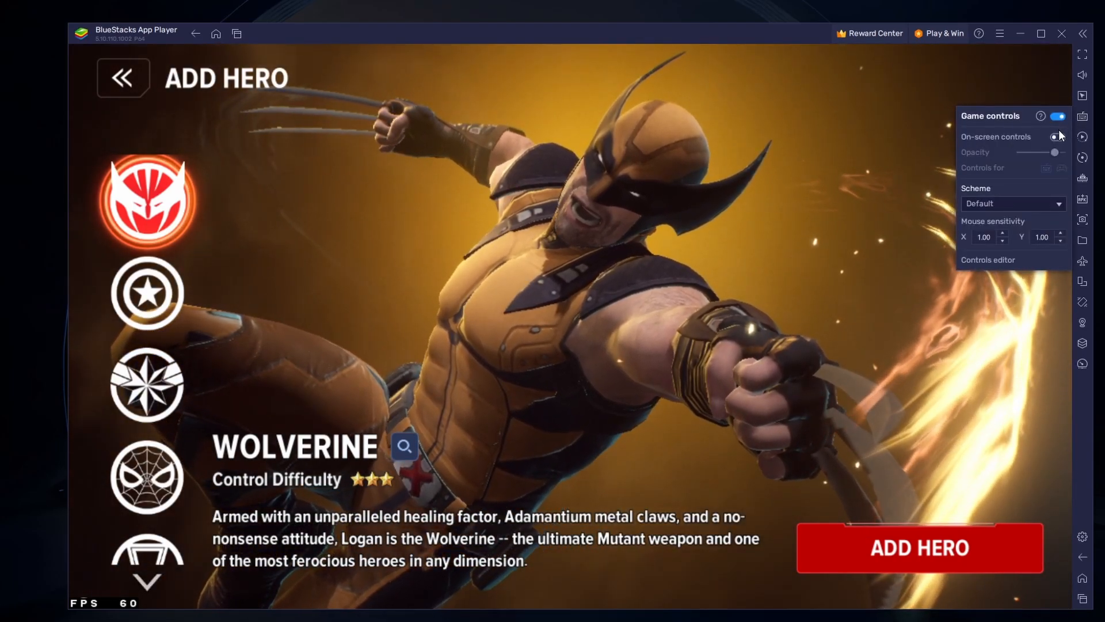
{"action": "left_click", "coordinate": [1055, 137]}
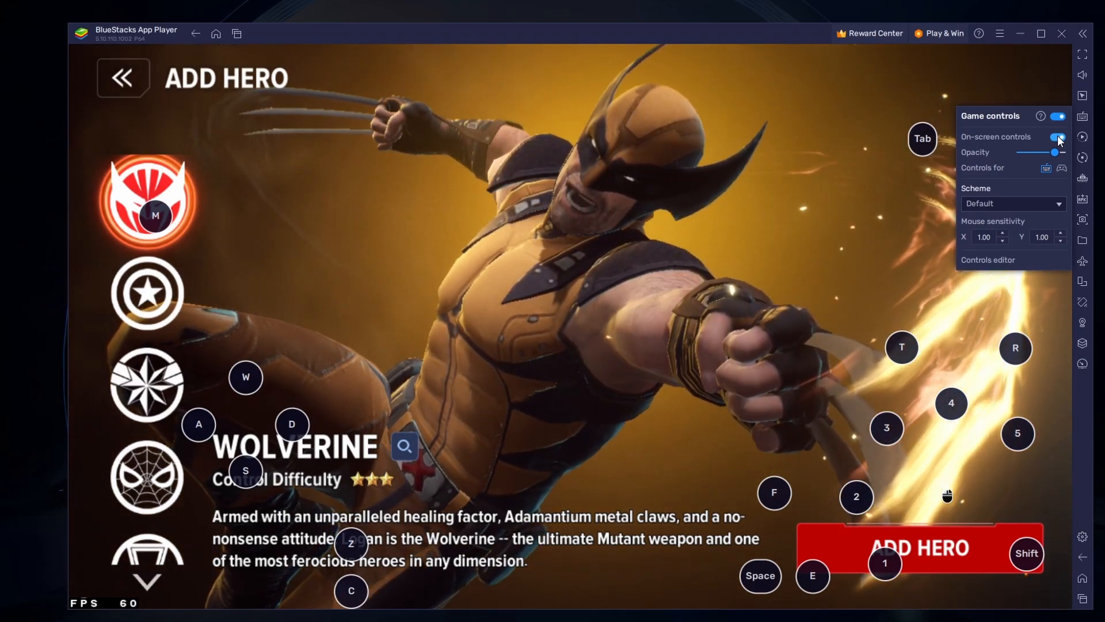
{"action": "left_click", "coordinate": [1055, 137]}
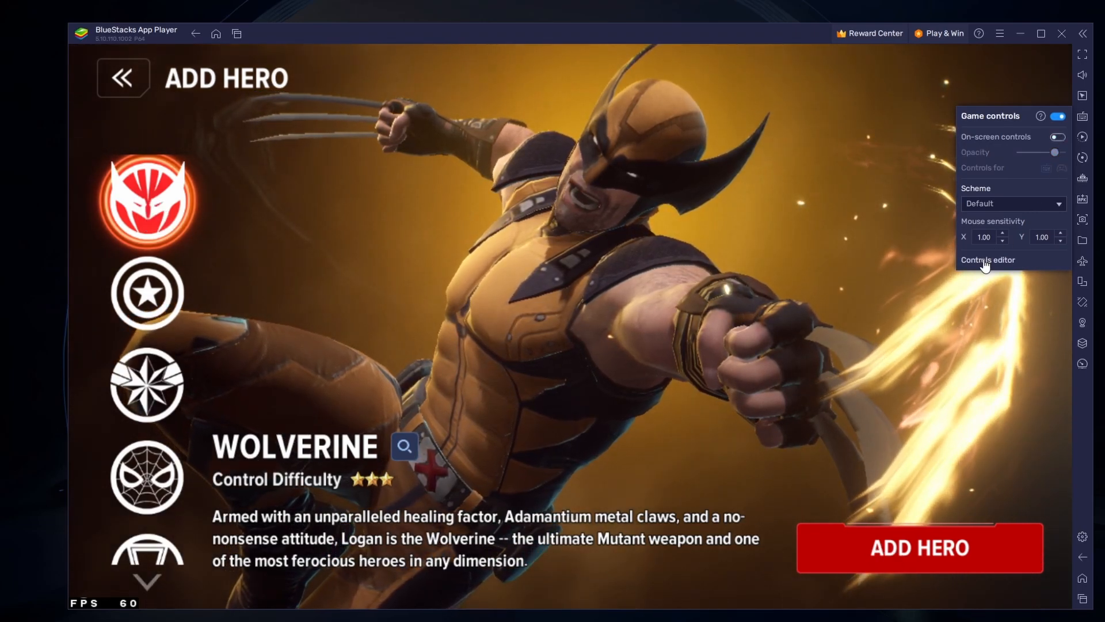
{"action": "left_click", "coordinate": [987, 259]}
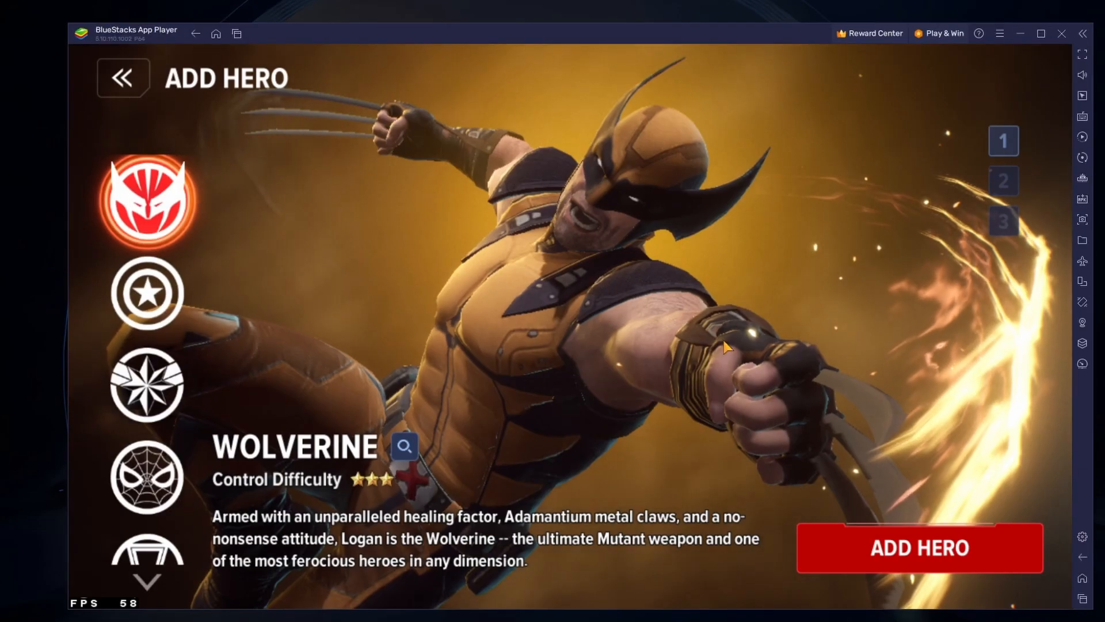
Back out of Add Hero to the title screen and dismiss the 'Cannot access the server' notice.
{"action": "left_click", "coordinate": [918, 548]}
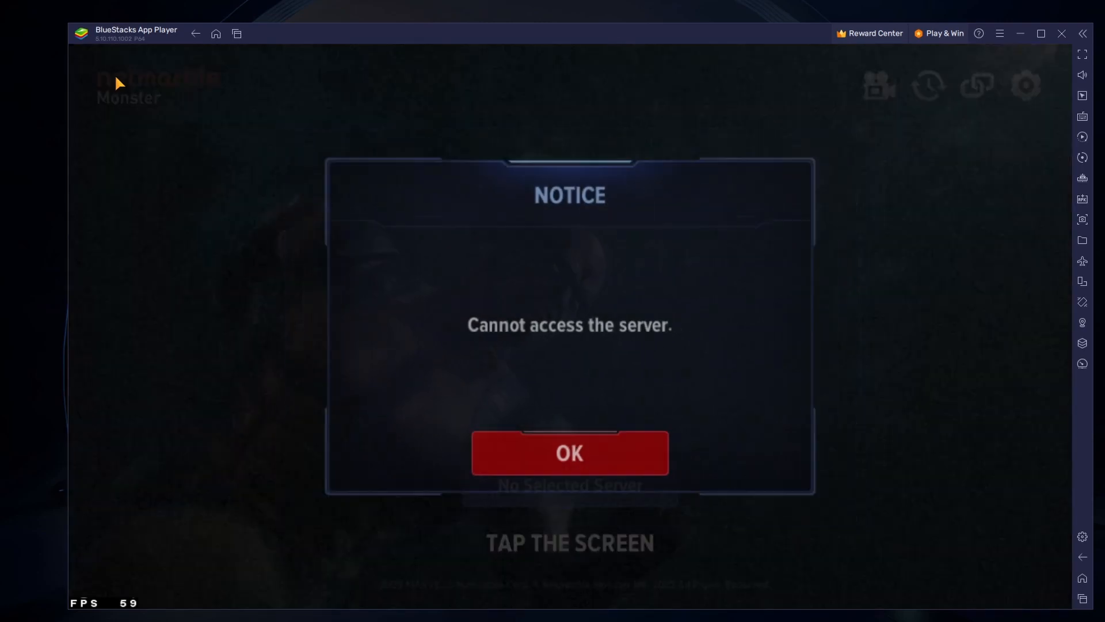
{"action": "left_click", "coordinate": [568, 452]}
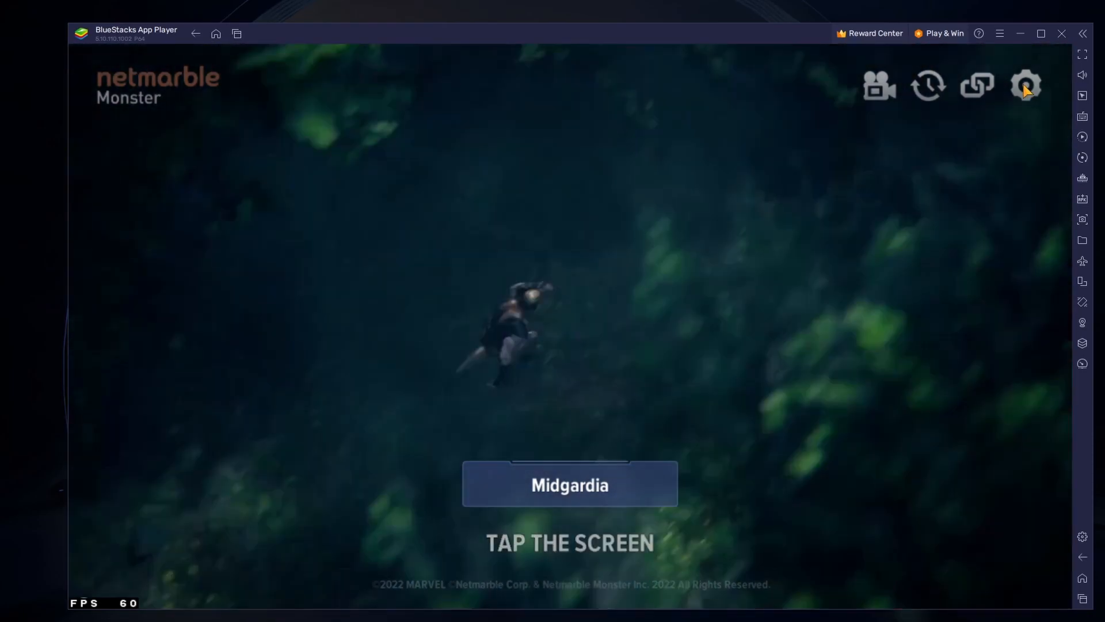
In the game's graphics settings try Max quality, then keep Graphic Quality at Medium.
{"action": "left_click", "coordinate": [1024, 85]}
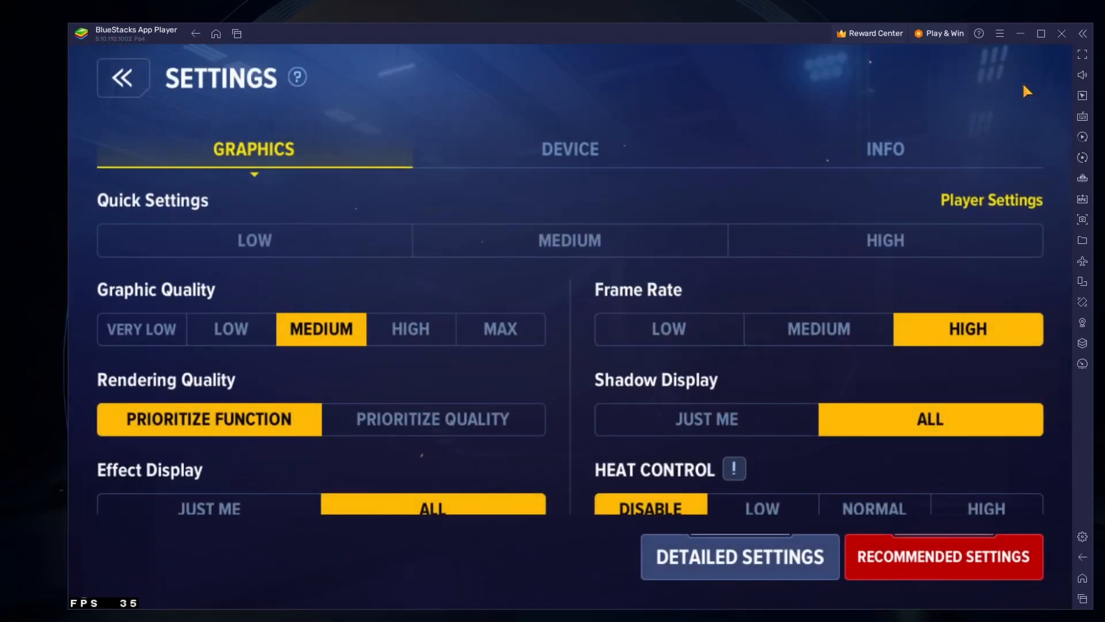
{"action": "mouse_move", "coordinate": [531, 92]}
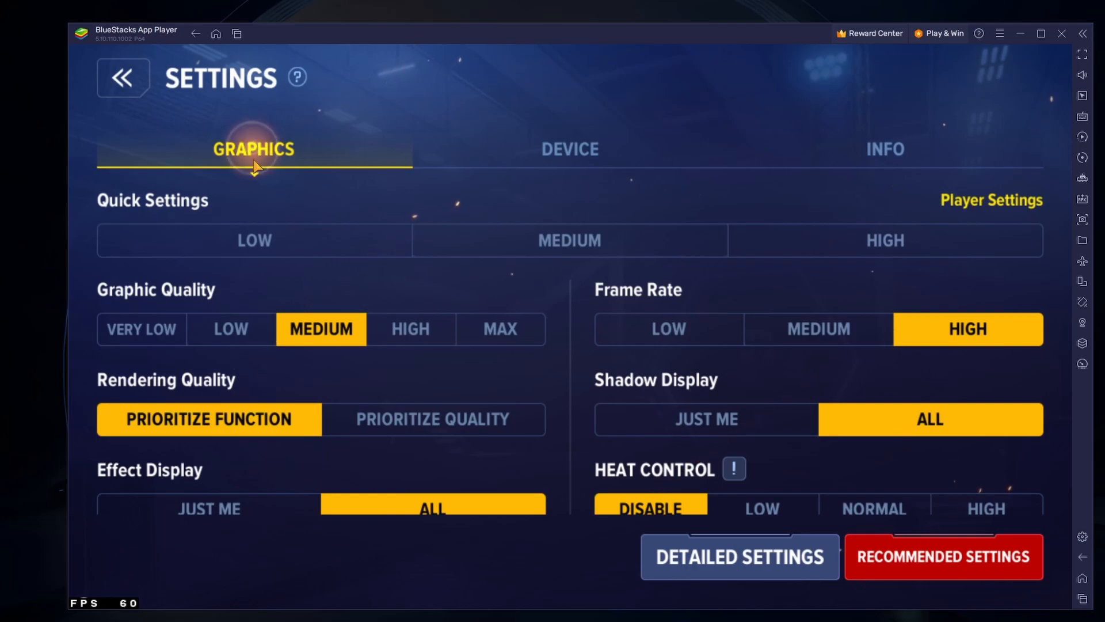
{"action": "mouse_move", "coordinate": [761, 253]}
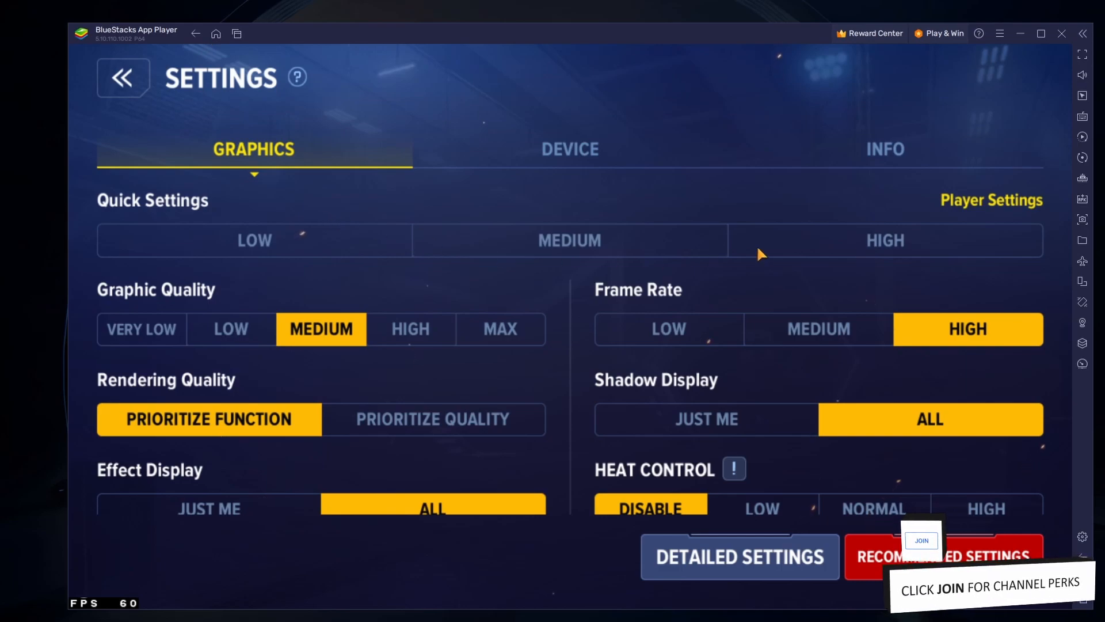
{"action": "mouse_move", "coordinate": [298, 234]}
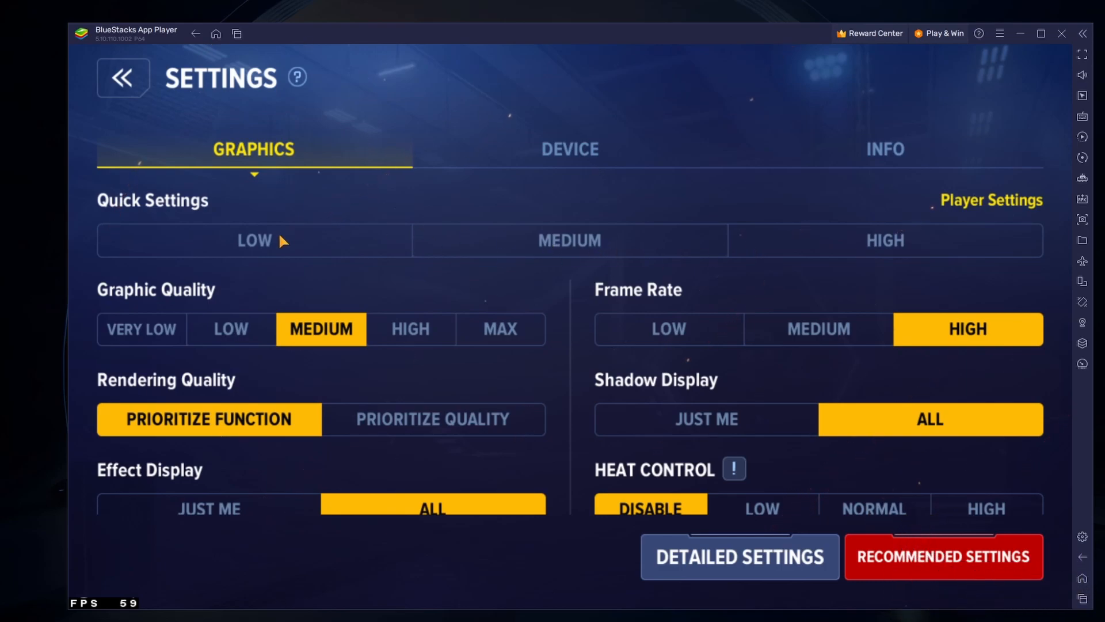
{"action": "mouse_move", "coordinate": [465, 266]}
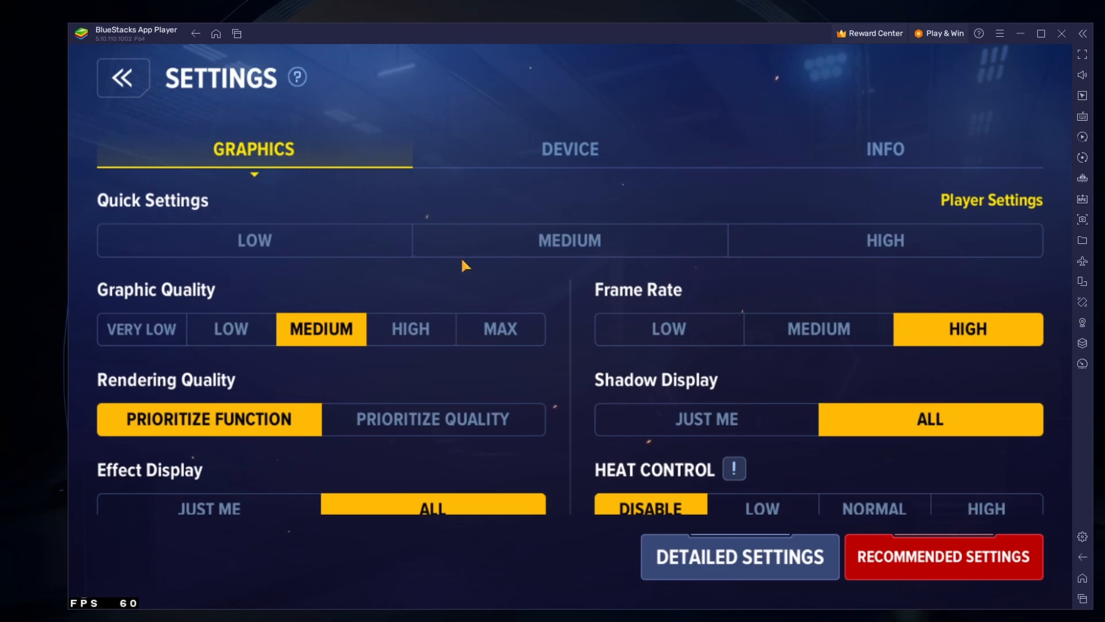
{"action": "left_click", "coordinate": [569, 240]}
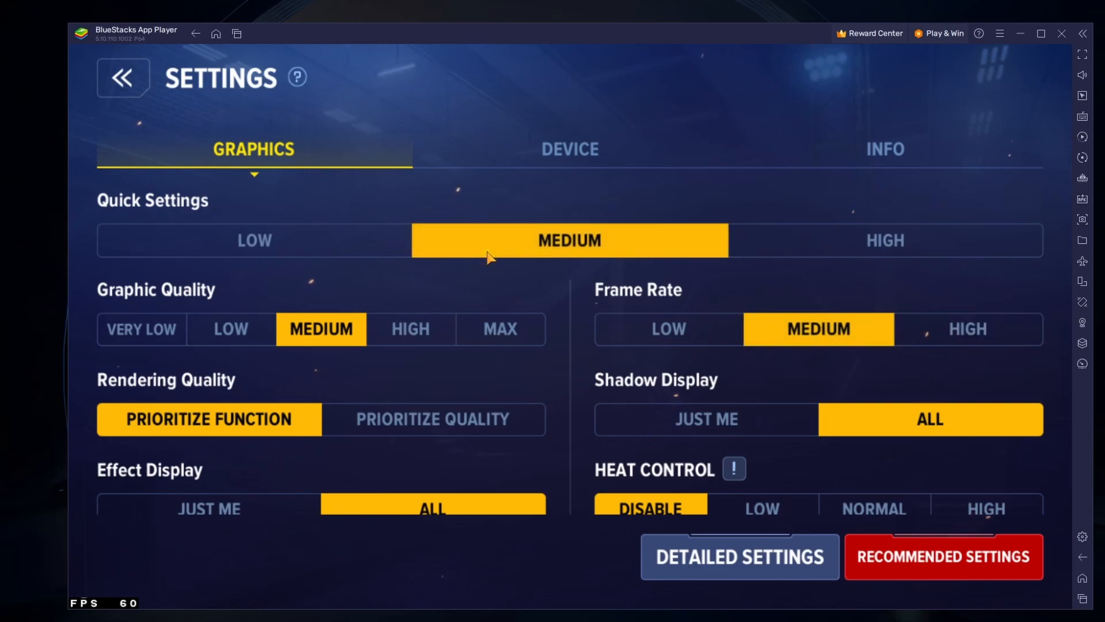
{"action": "left_click", "coordinate": [254, 241]}
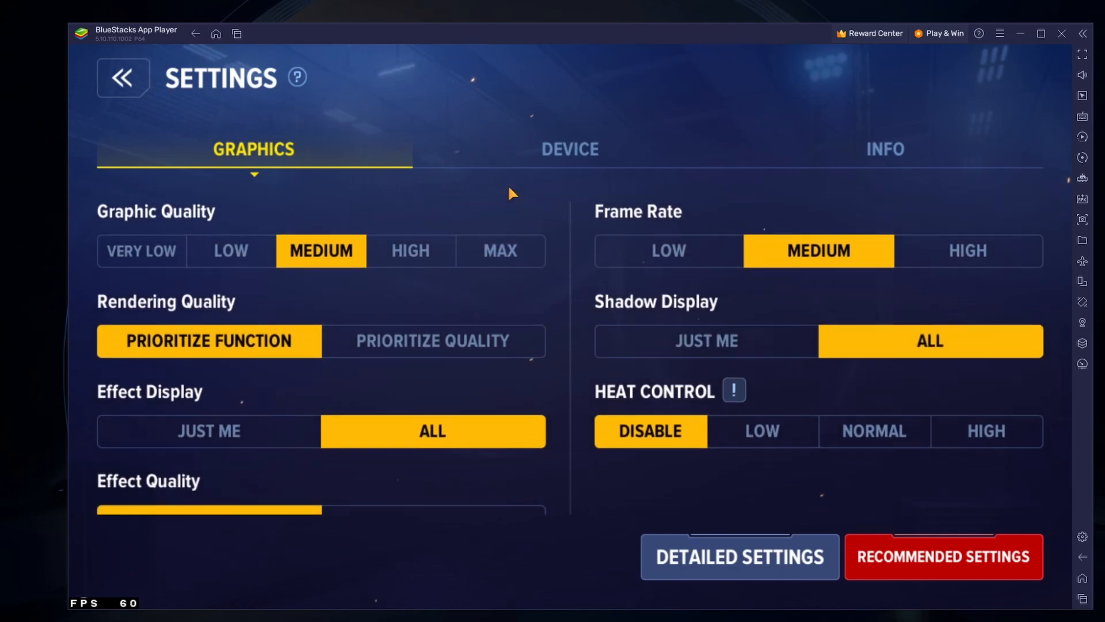
{"action": "left_click", "coordinate": [500, 250]}
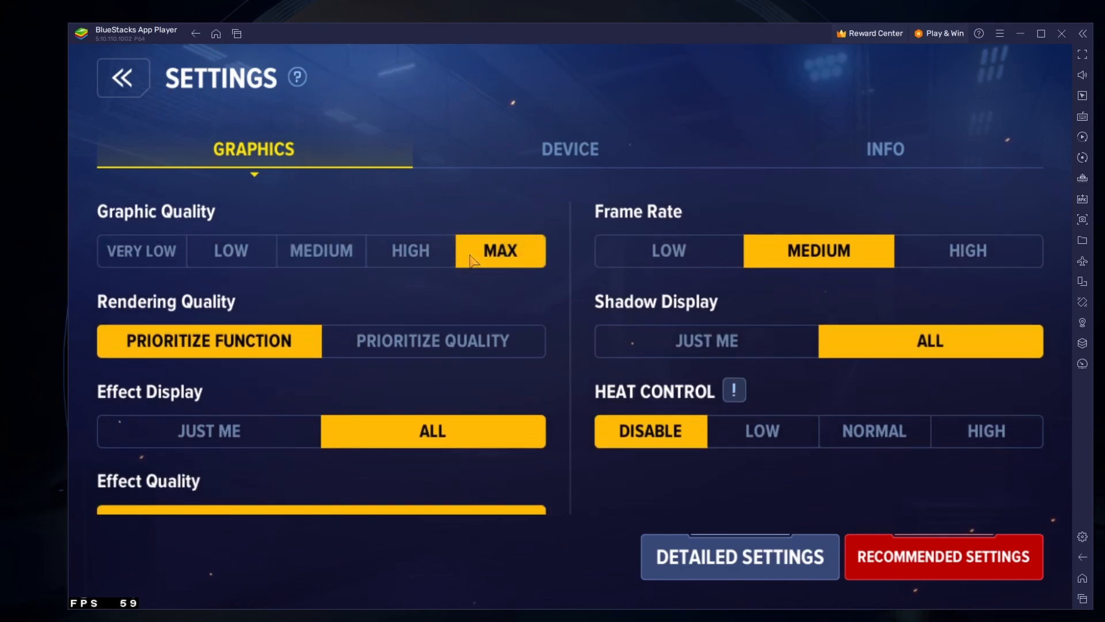
{"action": "left_click", "coordinate": [321, 249]}
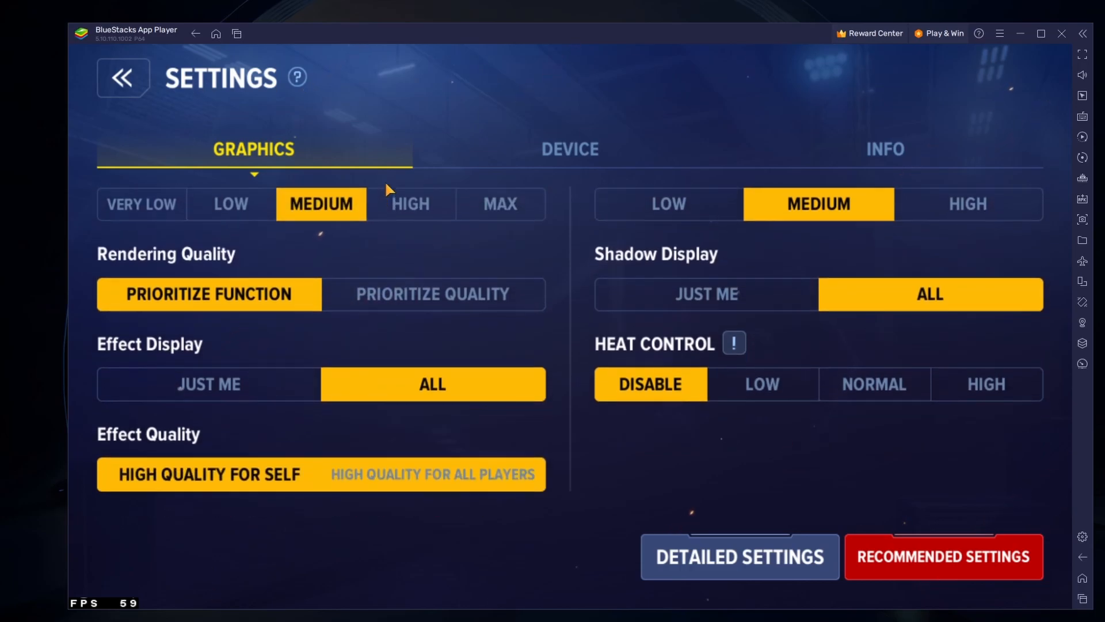
Raise Frame Rate to High, accept the performance warning, and bring up Detailed Settings.
{"action": "scroll", "scroll_direction": "down", "scroll_amount": 3}
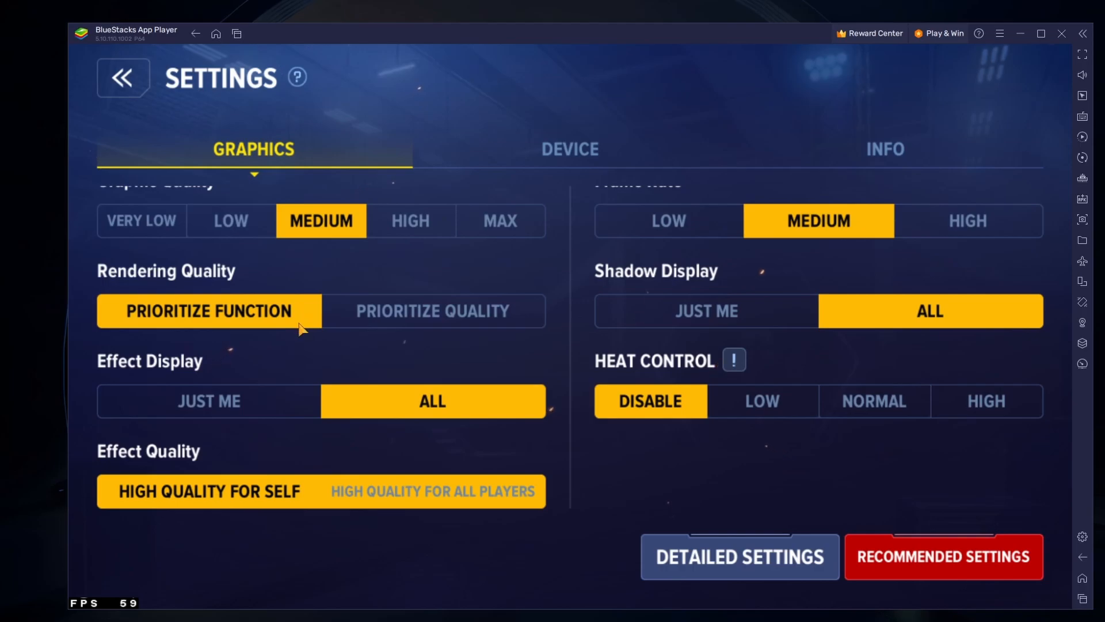
{"action": "mouse_move", "coordinate": [306, 350]}
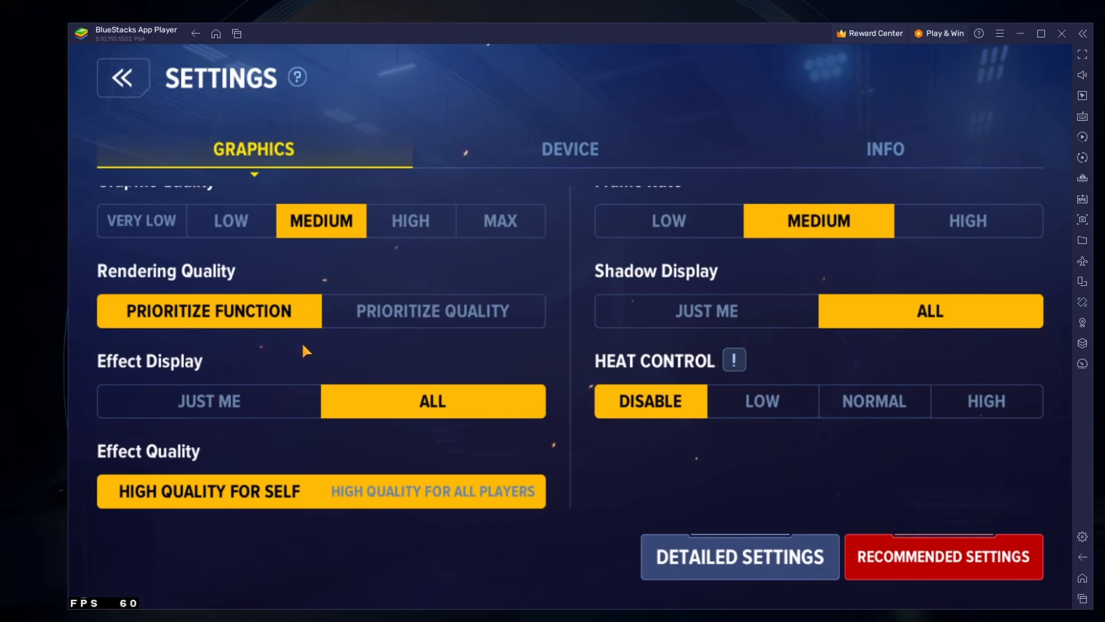
{"action": "scroll", "scroll_direction": "up", "scroll_amount": 3}
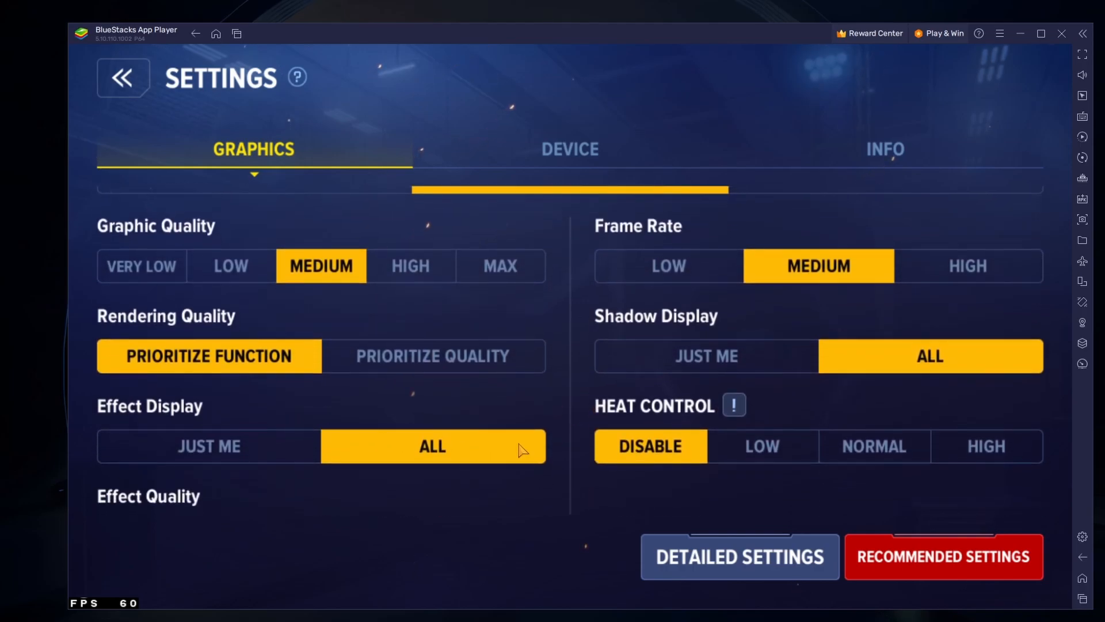
{"action": "left_click", "coordinate": [967, 266]}
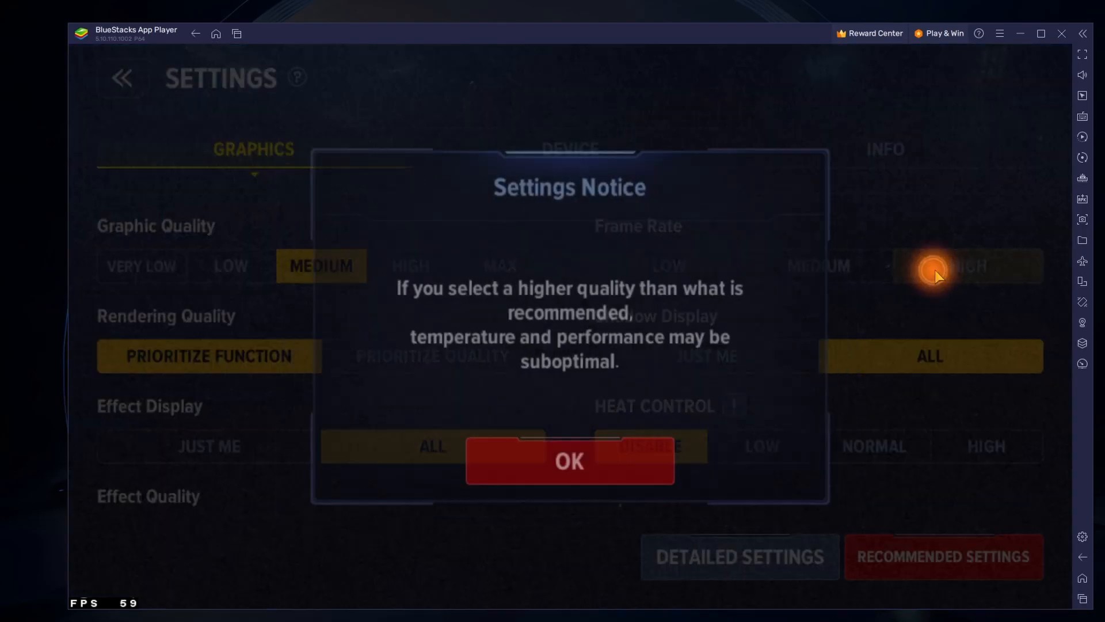
{"action": "left_click", "coordinate": [567, 460]}
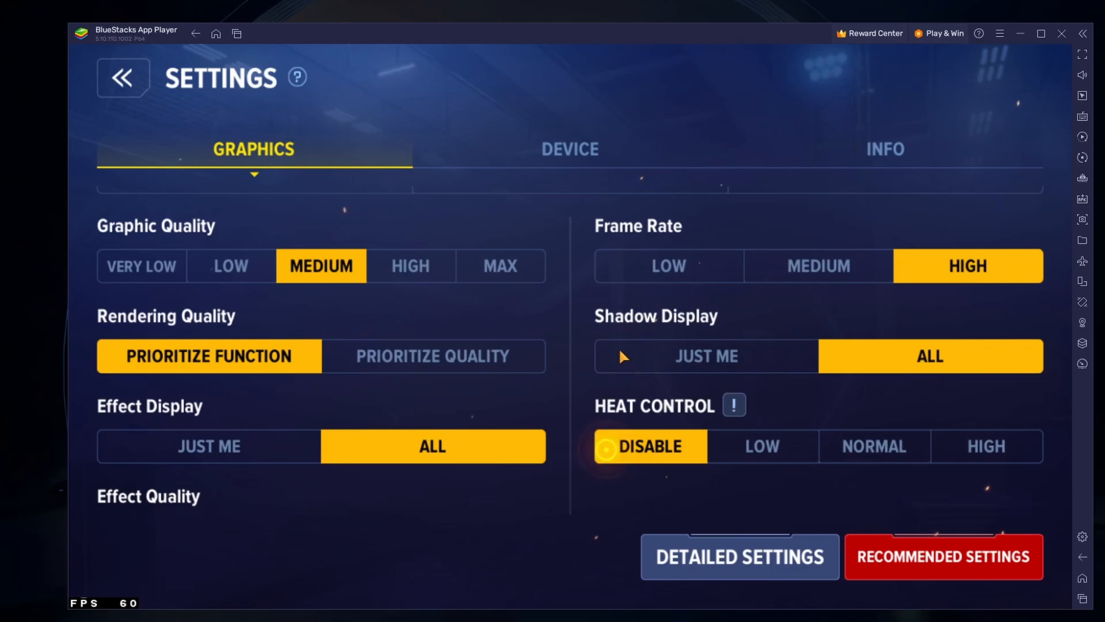
{"action": "left_click", "coordinate": [739, 556]}
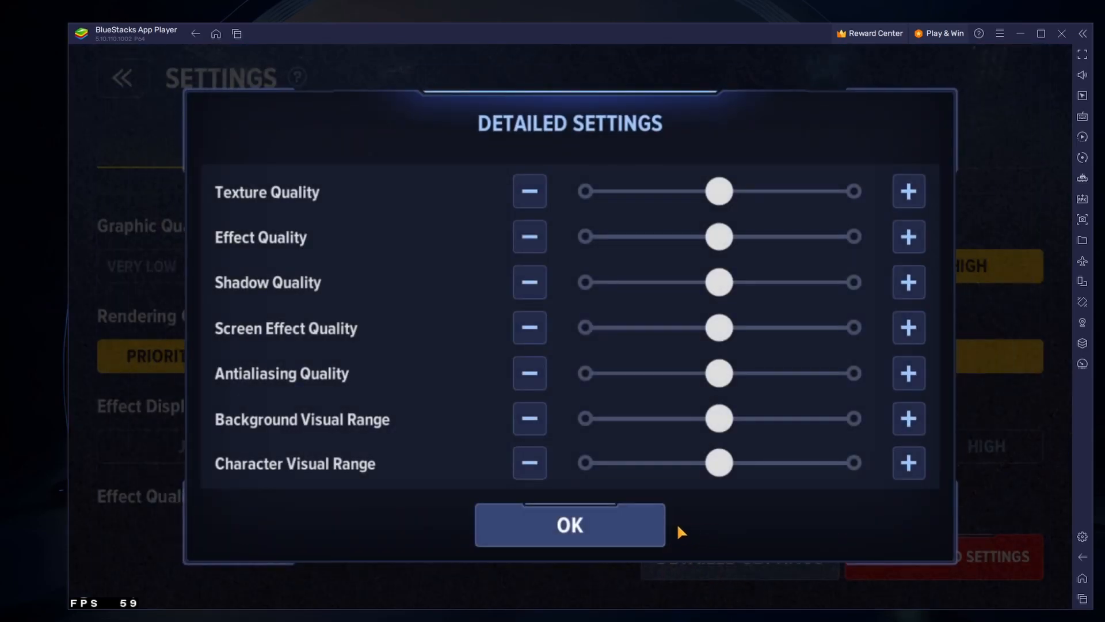
Drop Shadow Quality and Antialiasing Quality to minimum and confirm with OK.
{"action": "left_click", "coordinate": [529, 282]}
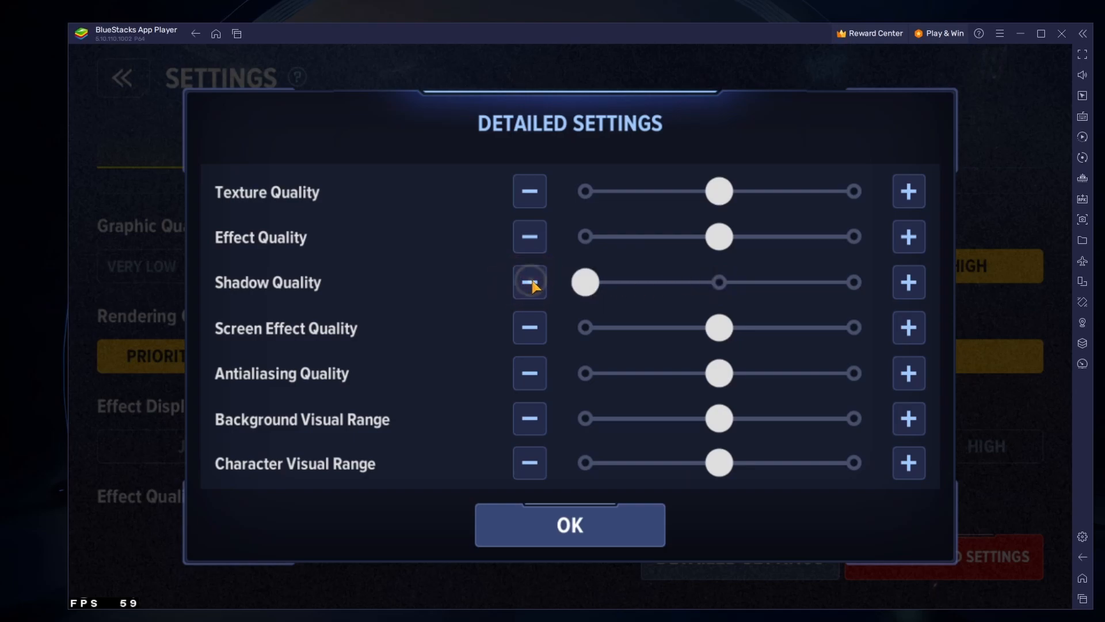
{"action": "mouse_move", "coordinate": [530, 373]}
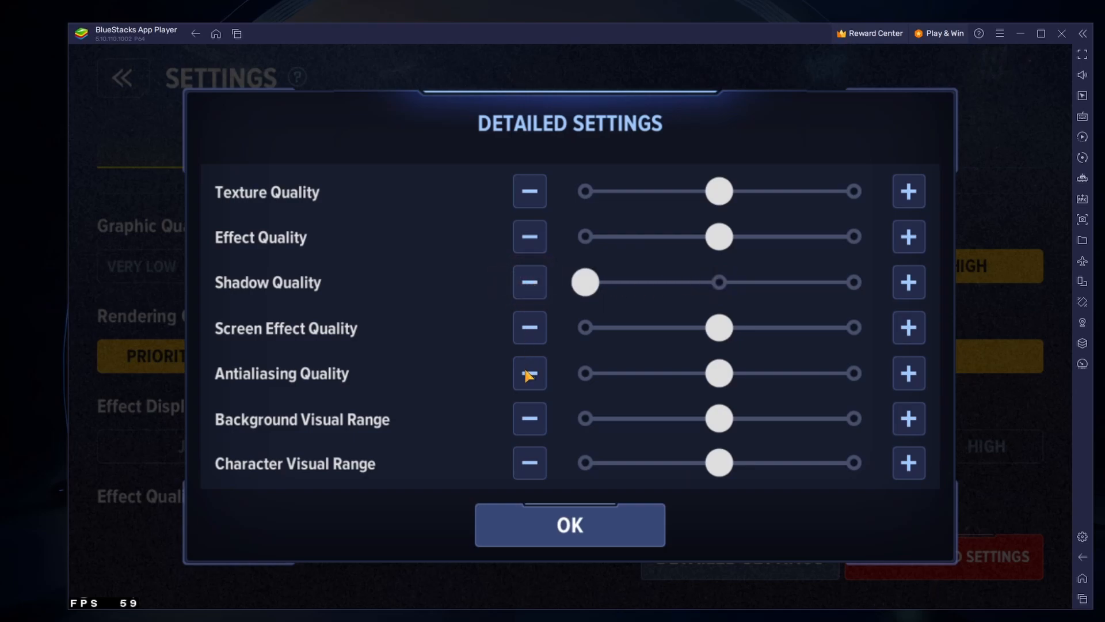
{"action": "left_click", "coordinate": [530, 373]}
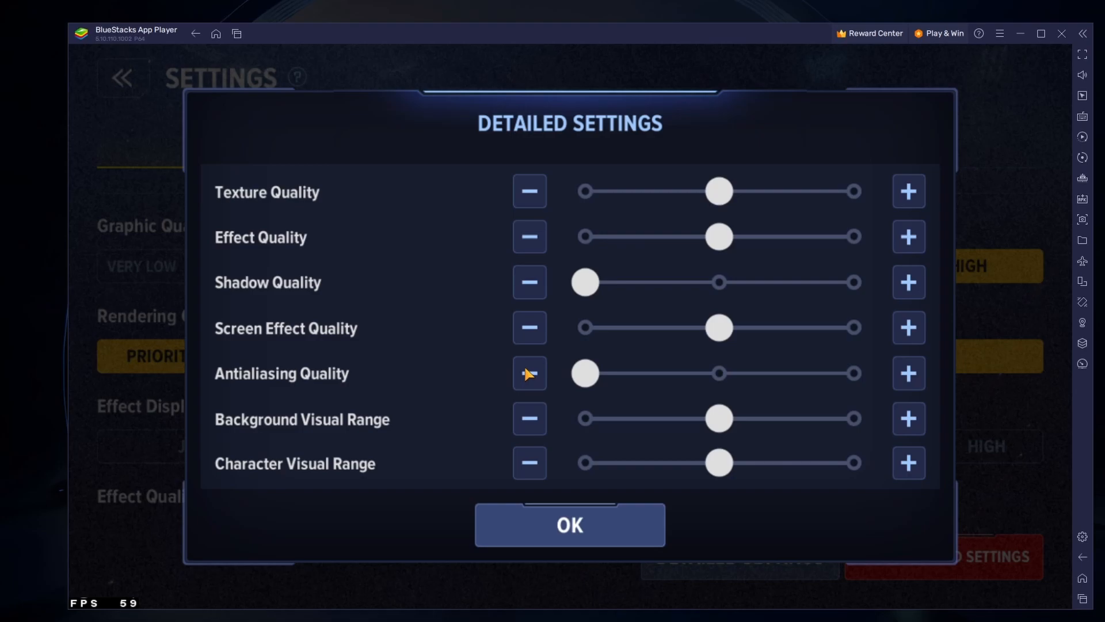
{"action": "left_click", "coordinate": [568, 524]}
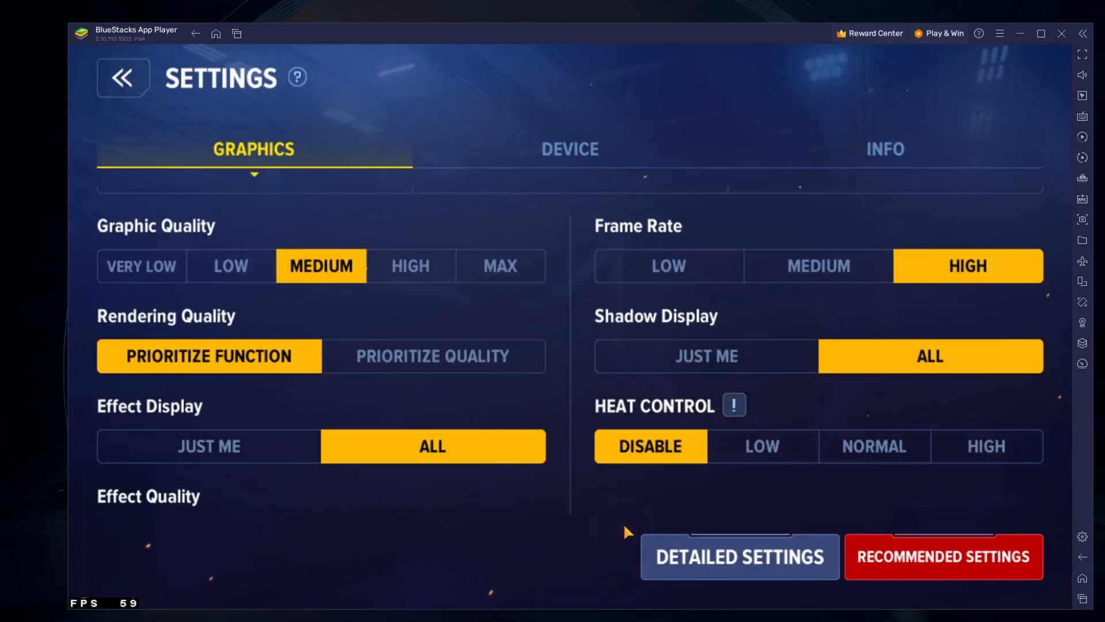
{"action": "mouse_move", "coordinate": [571, 238]}
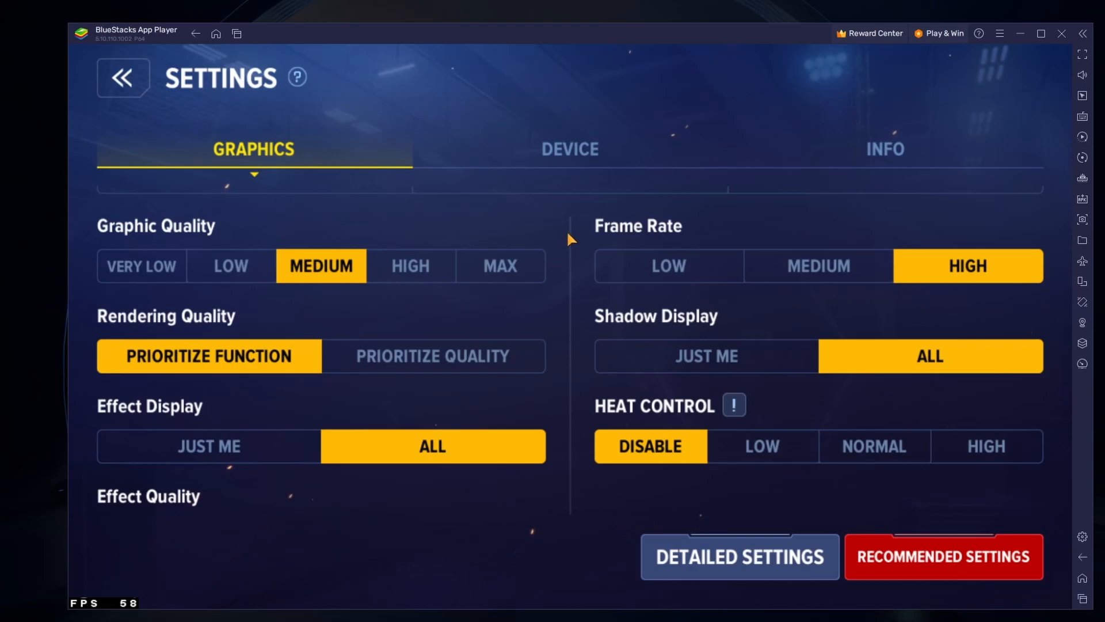
Switch to the Device tab showing sound volumes and notification options.
{"action": "left_click", "coordinate": [569, 149]}
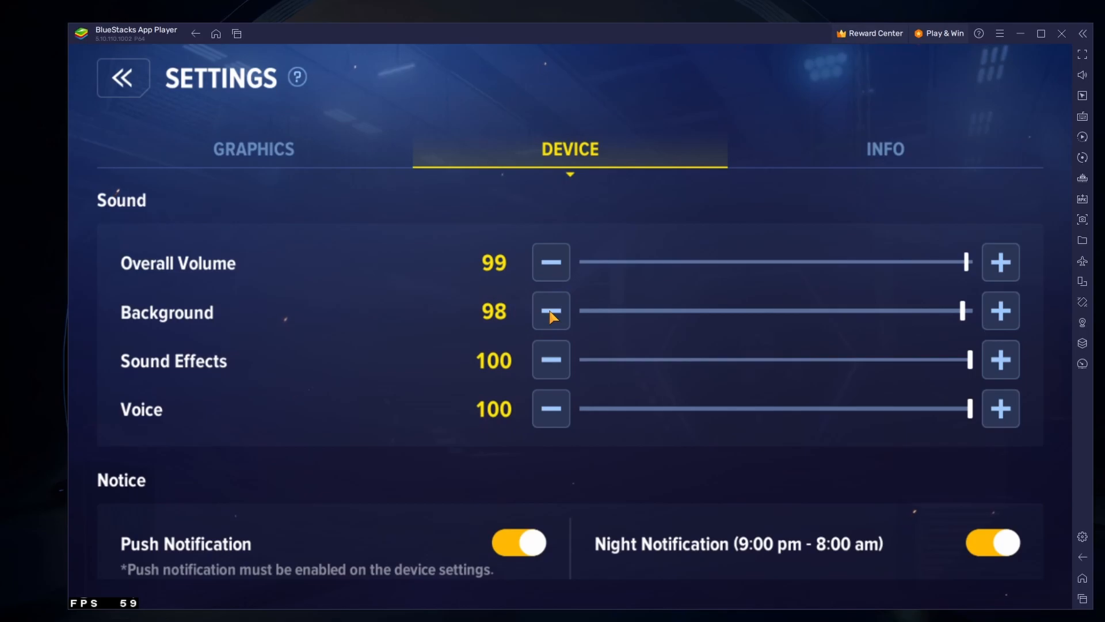
{"action": "mouse_move", "coordinate": [345, 388]}
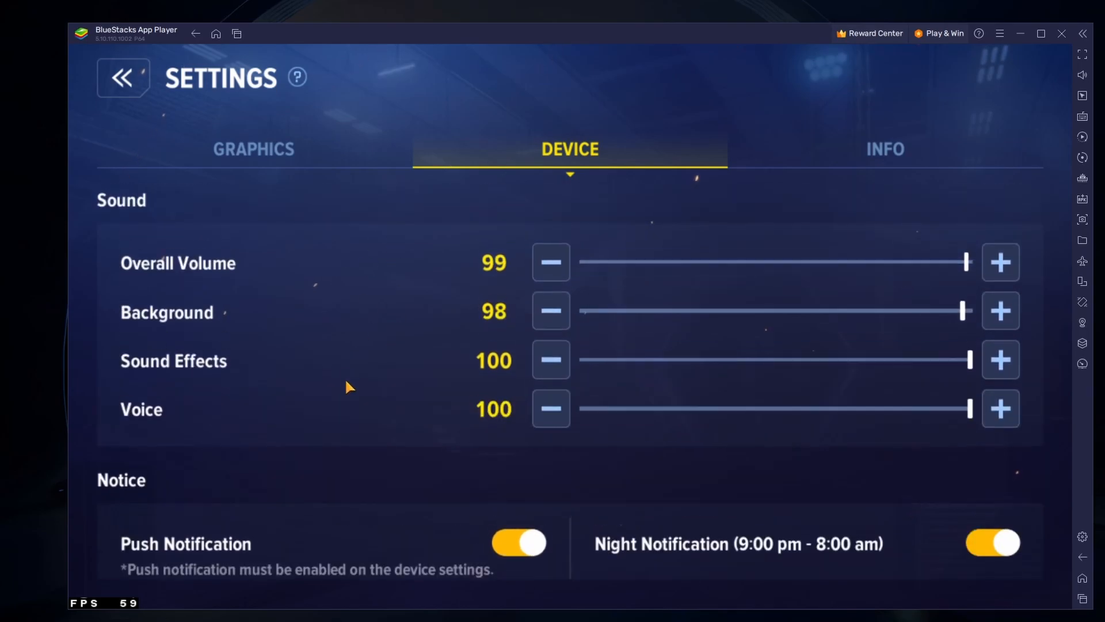
{"action": "mouse_move", "coordinate": [141, 84]}
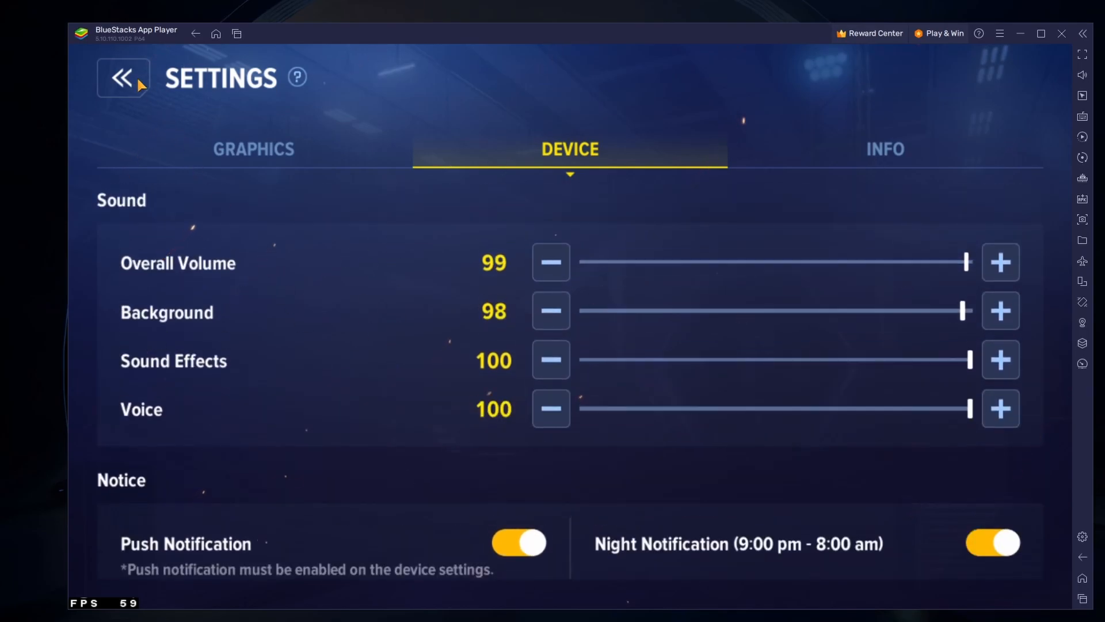
Leave the game settings and continue past the title screen.
{"action": "left_click", "coordinate": [122, 78]}
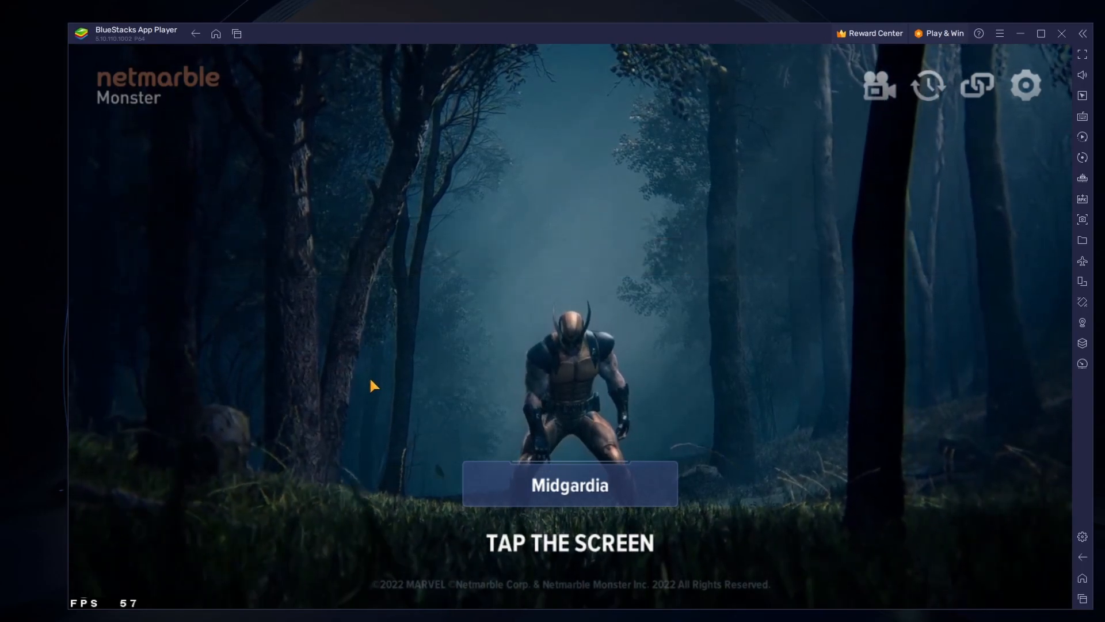
{"action": "mouse_move", "coordinate": [334, 408]}
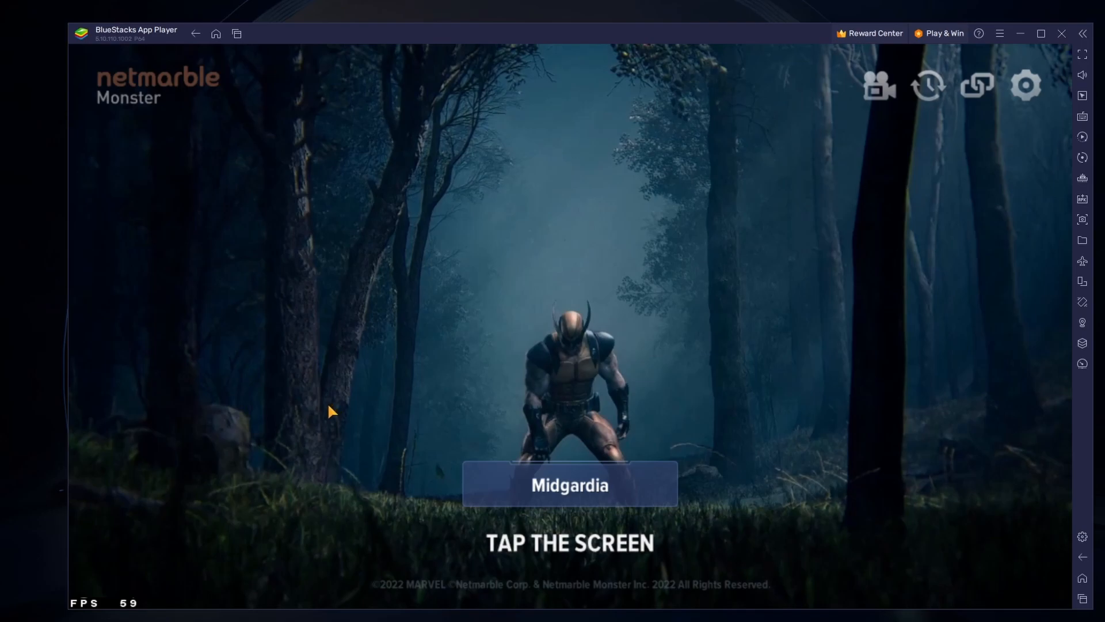
{"action": "left_click", "coordinate": [568, 482]}
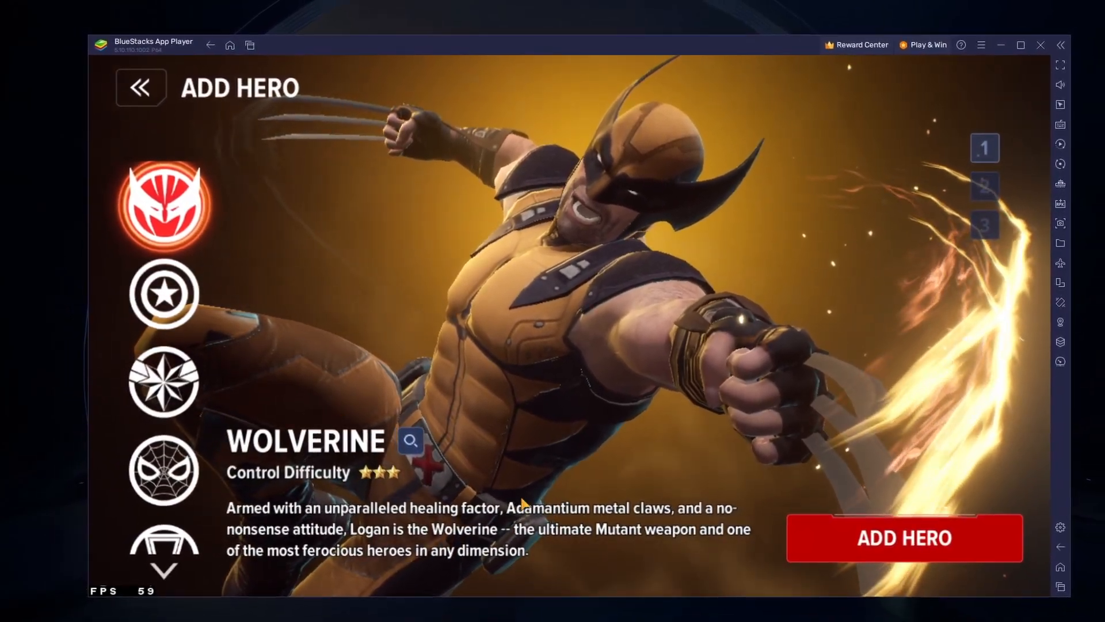
Choose Wolverine under Add Hero and confirm adding him to the squad.
{"action": "left_click", "coordinate": [903, 537]}
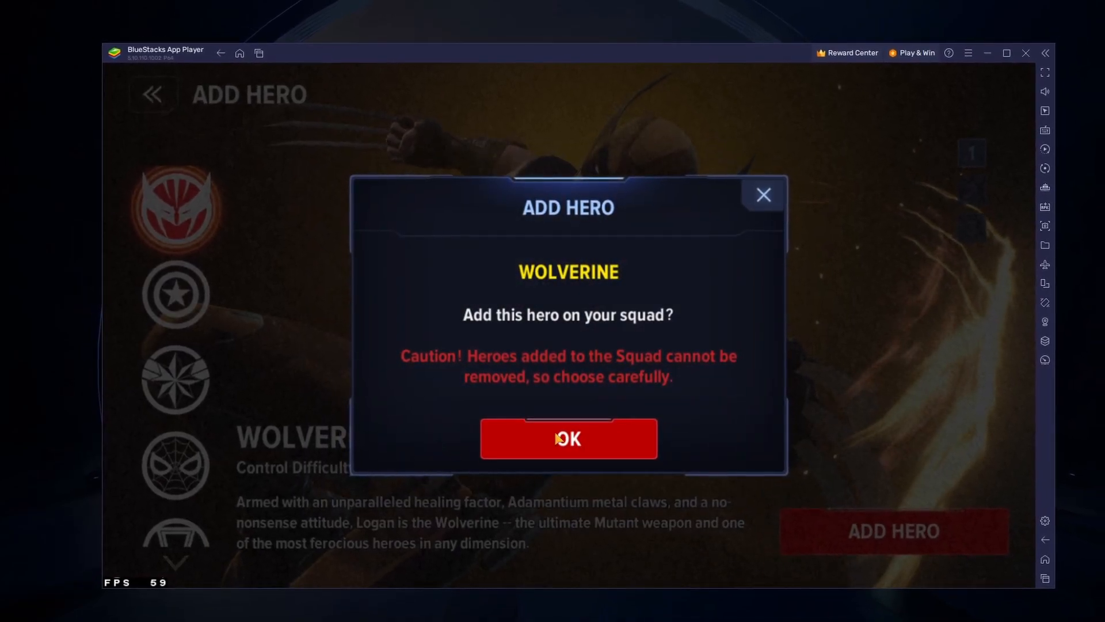
{"action": "left_click", "coordinate": [568, 437]}
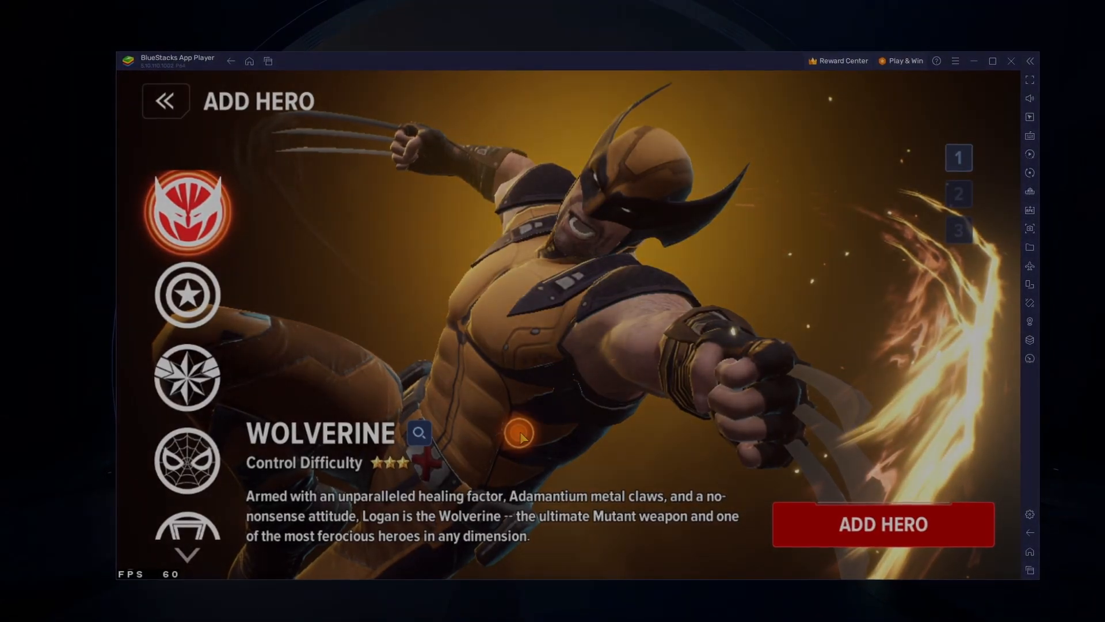